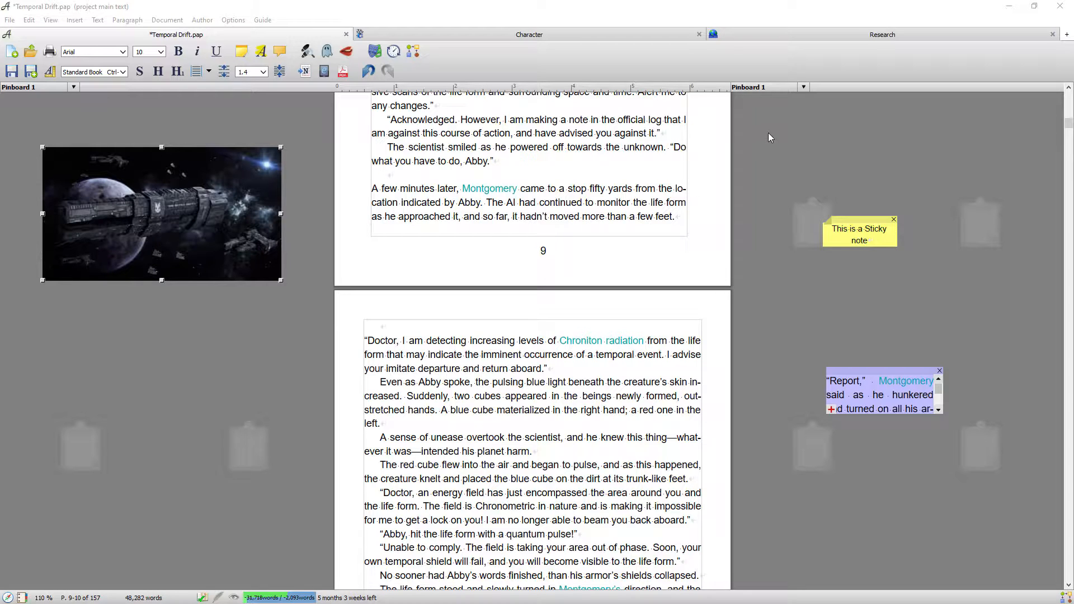
mouse_move(217, 217)
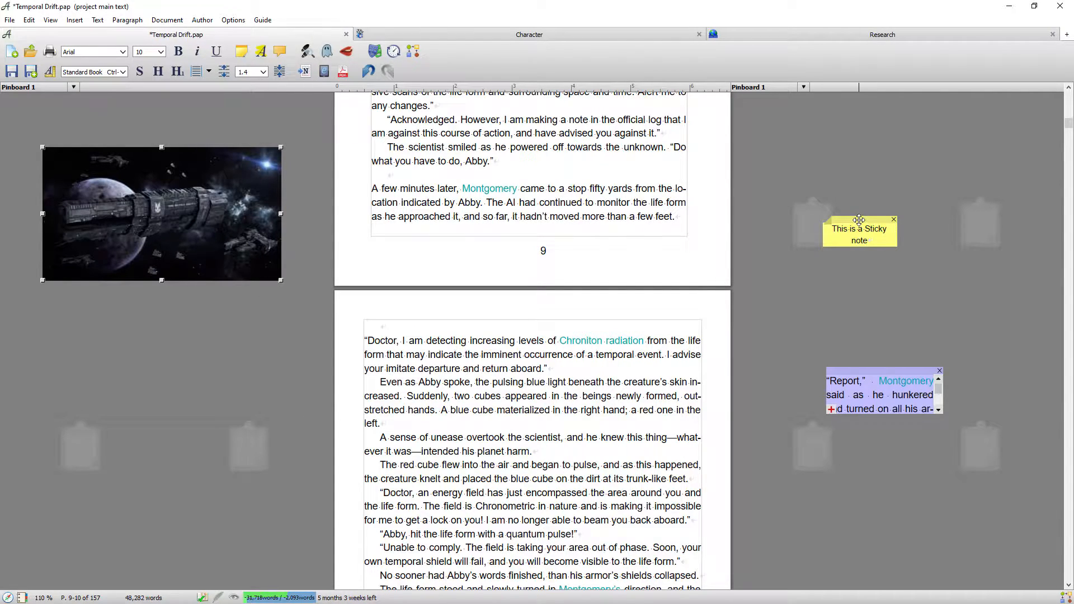
- Raise the yellow sticky note higher on the right pinboard, then deselect it
left_click_drag(859, 229, 839, 170)
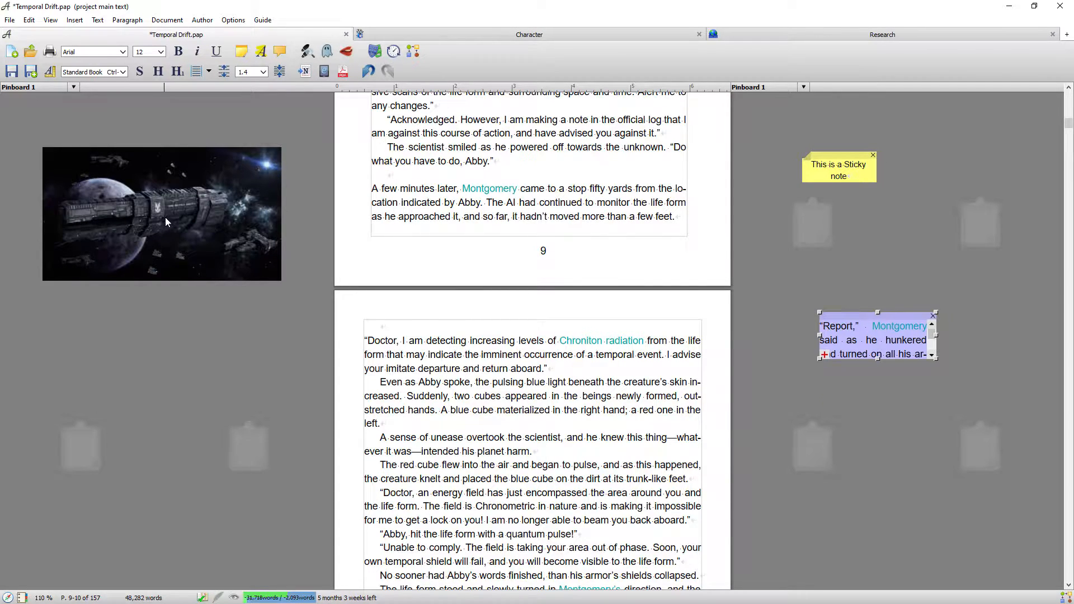
left_click(161, 213)
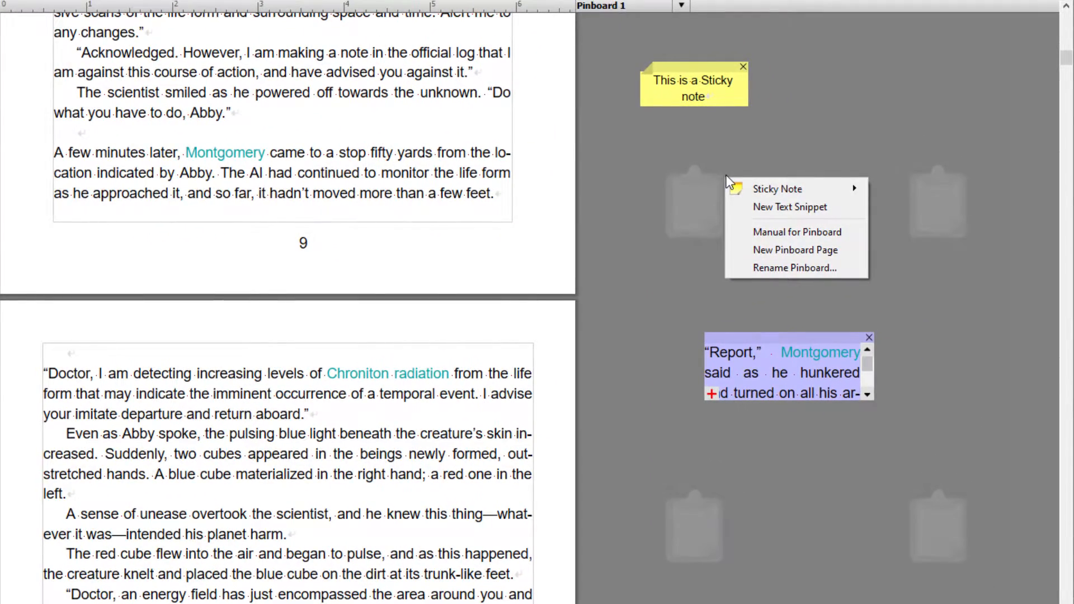
mouse_move(777, 188)
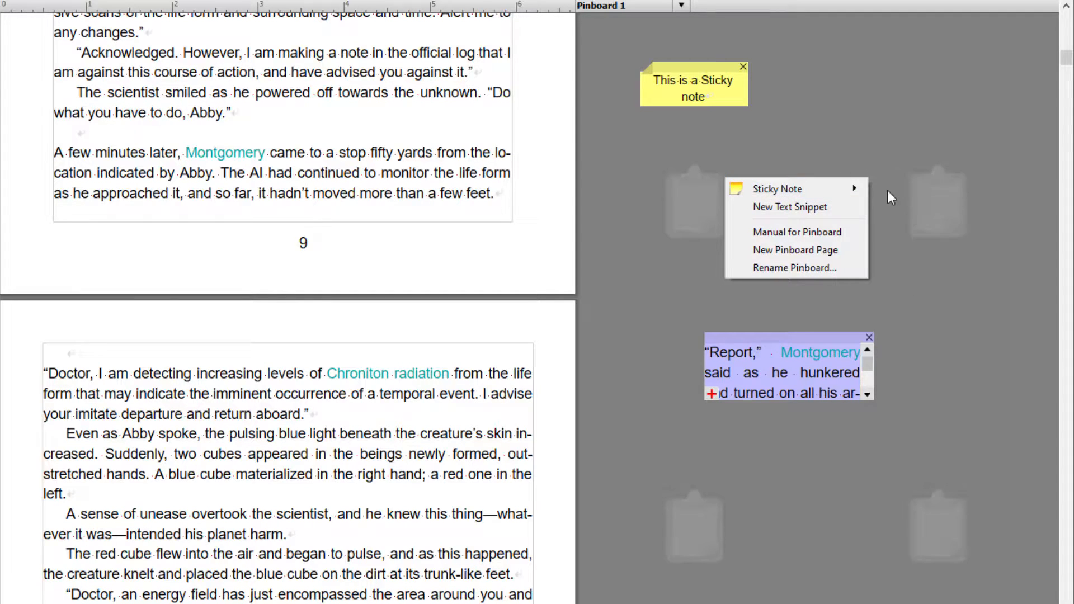
- Add a blue sticky note reading 'This is another sticky note' to the right pinboard
left_click(789, 207)
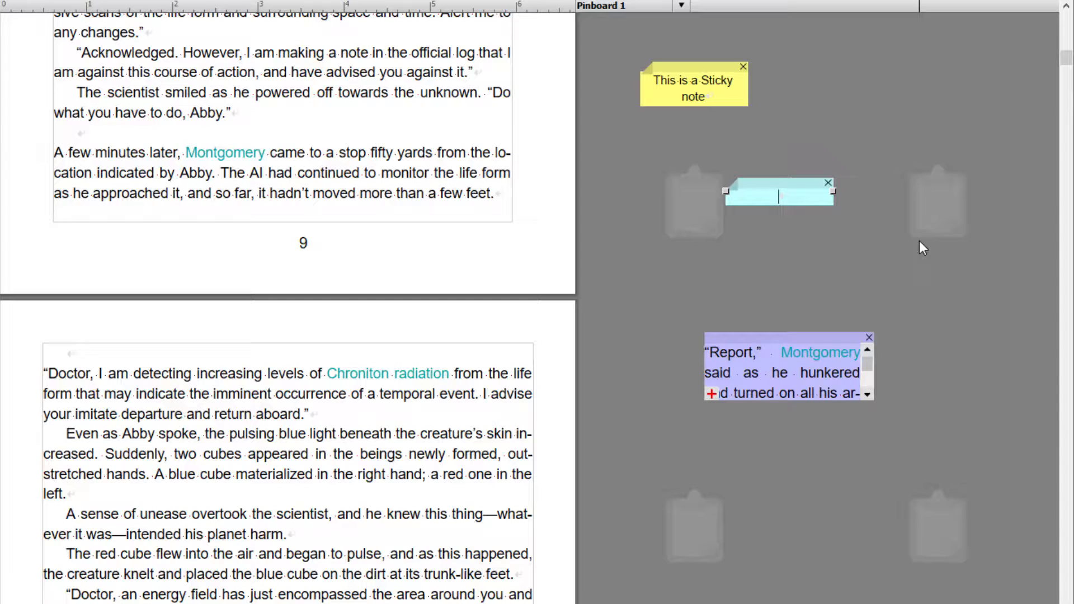
type("This")
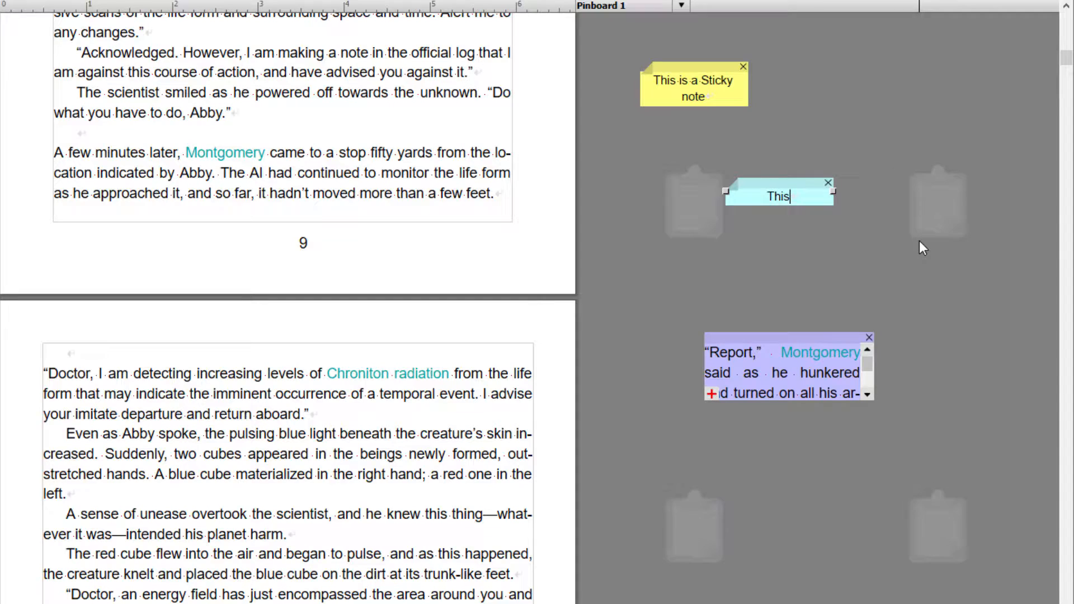
type("is another sticky note")
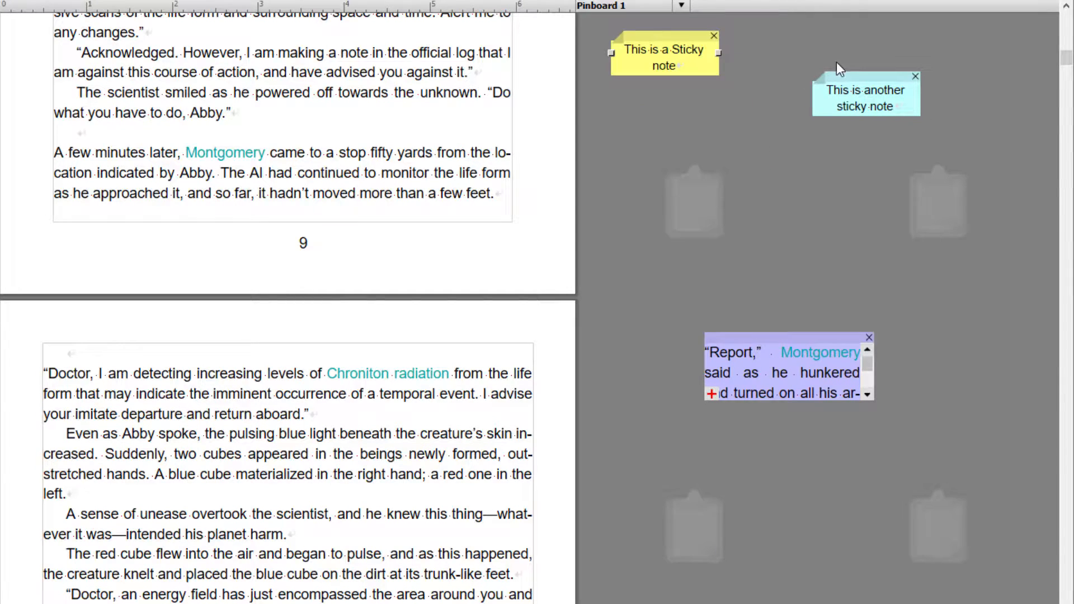
- Line up the blue sticky note beside the yellow one at the pinboard top, then deselect
left_click_drag(865, 75, 804, 39)
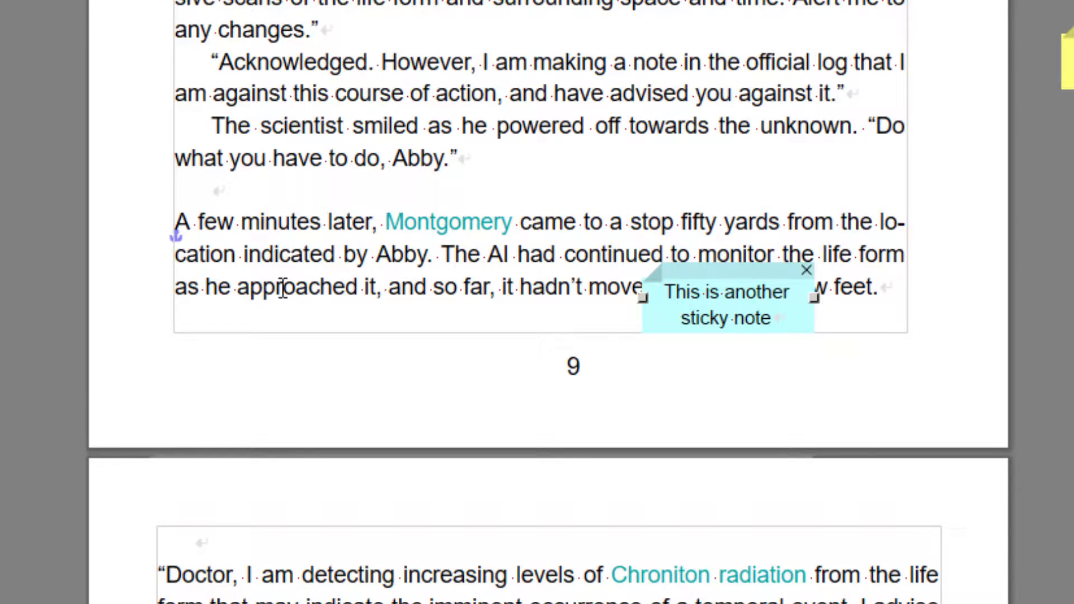
scroll("down", 3)
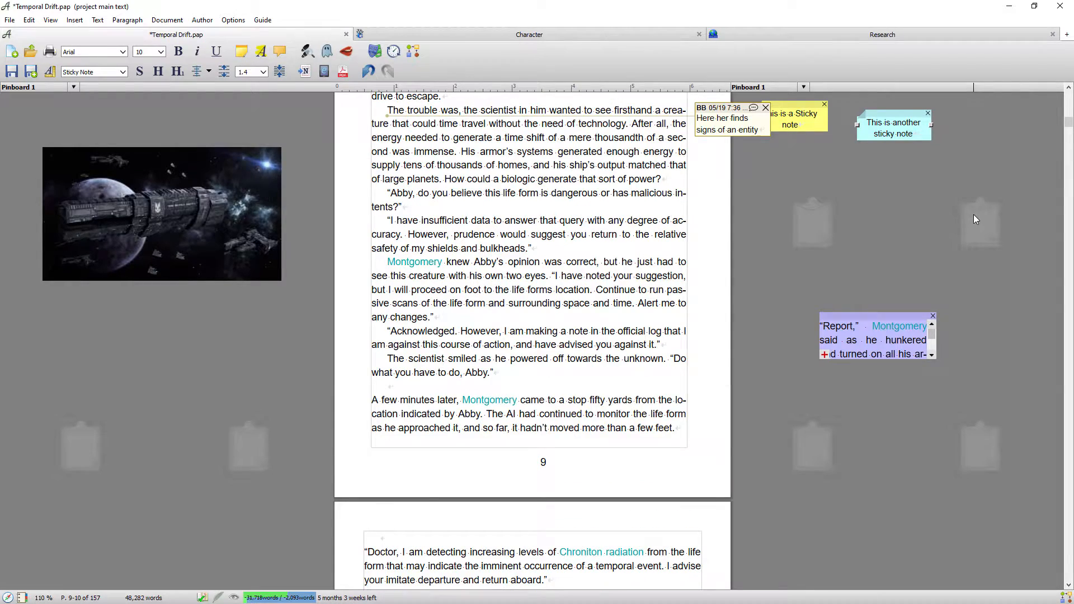
scroll("down", 3)
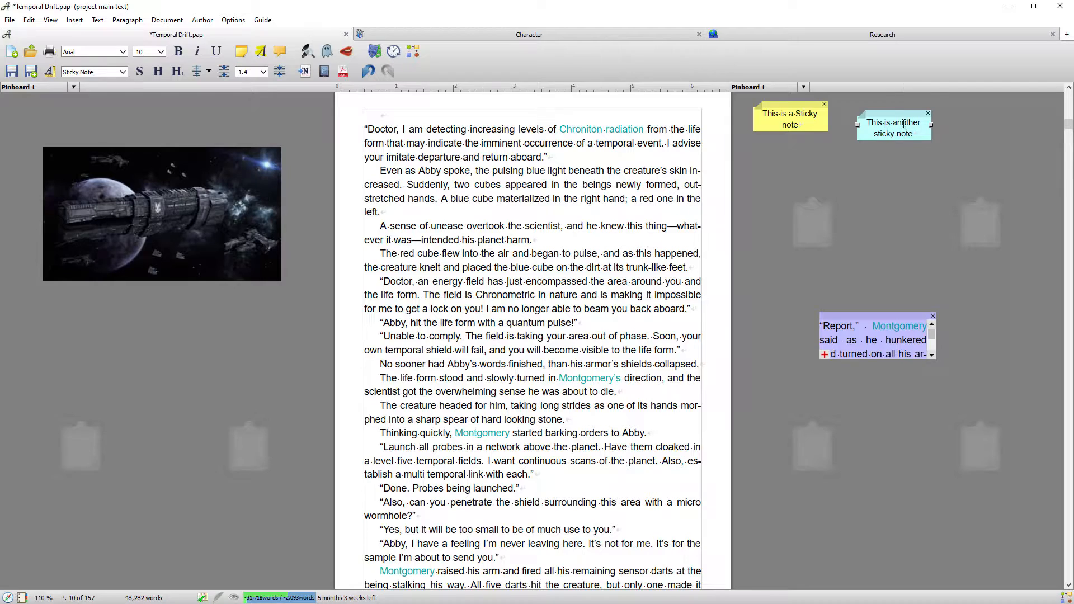
left_click_drag(893, 133, 879, 116)
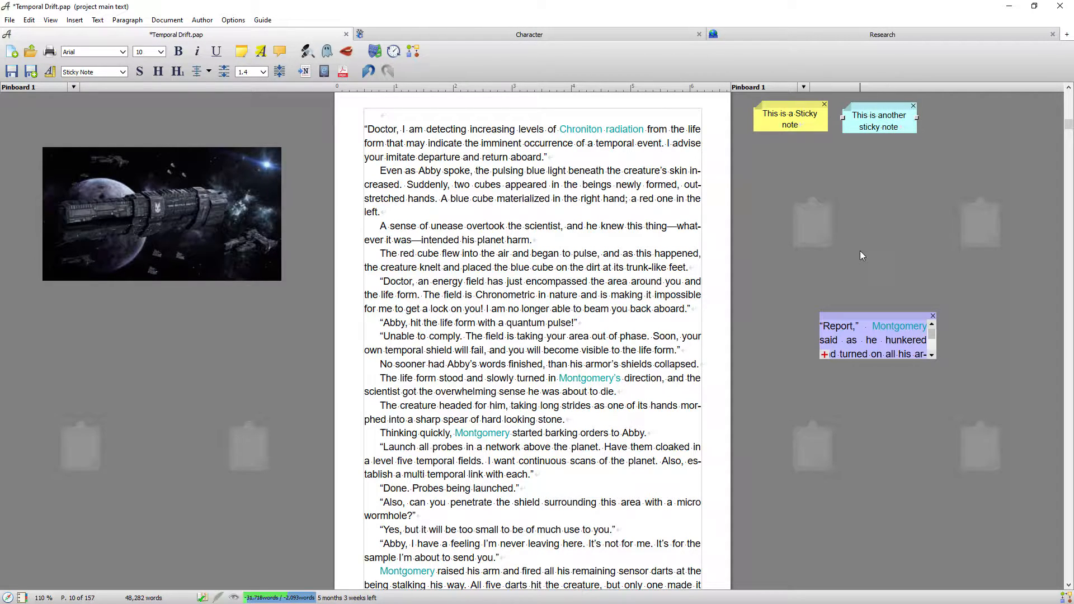
left_click(162, 213)
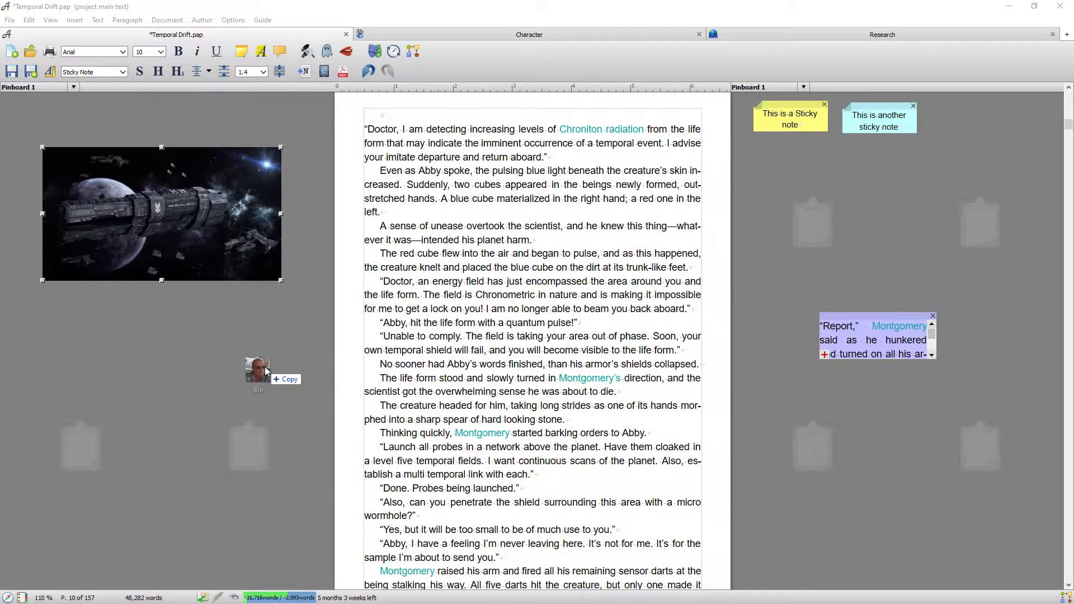
- Add and enlarge Bio.jpg, delete it, then drop another picture stored in the document
left_click_drag(257, 366, 132, 349)
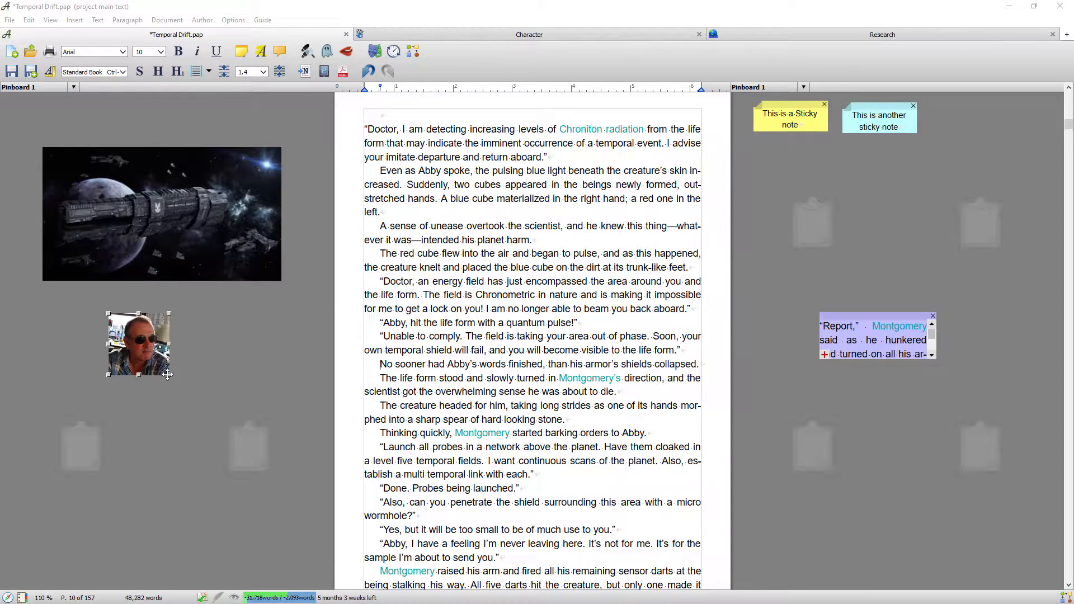
left_click_drag(171, 373, 216, 414)
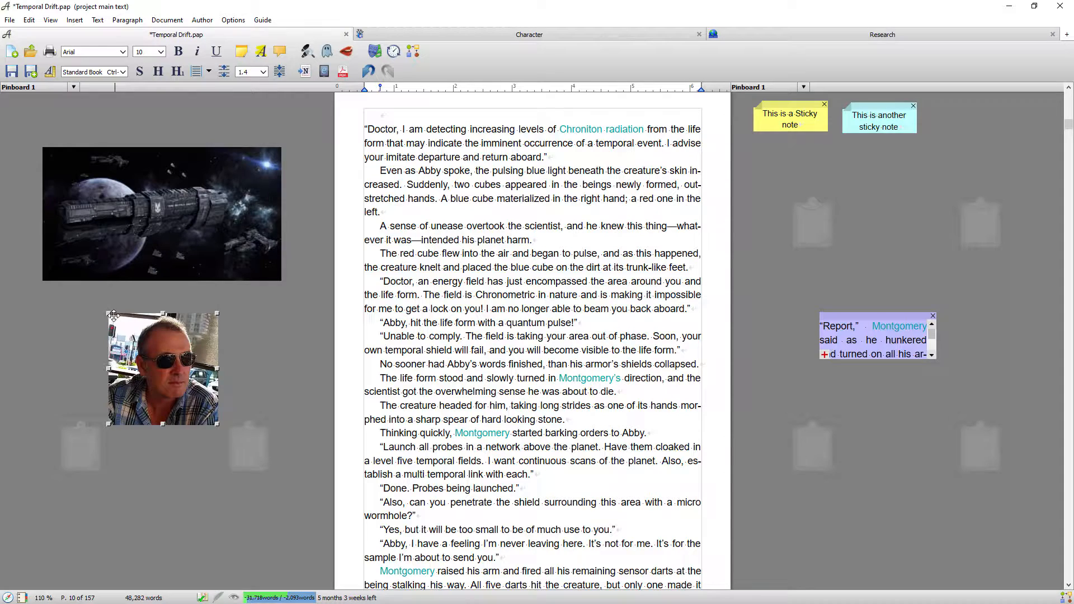
right_click(161, 368)
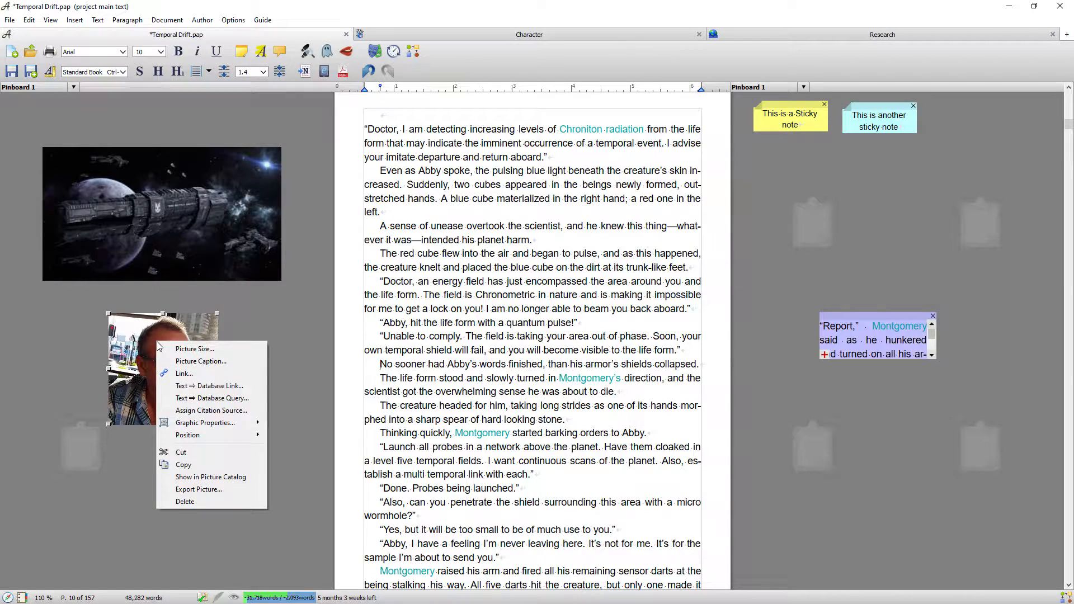
left_click(184, 501)
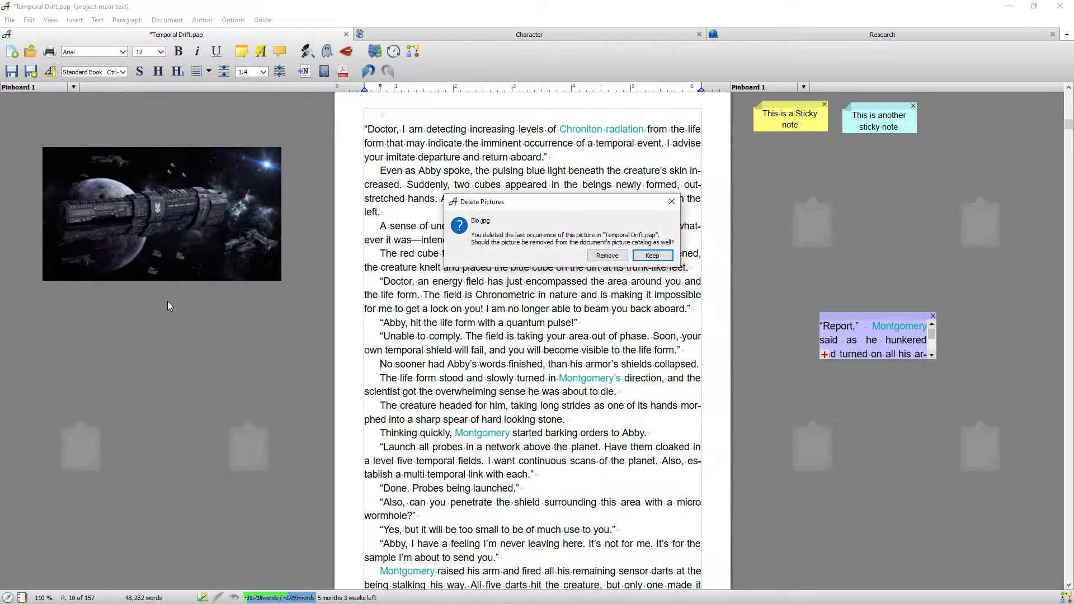
left_click(651, 255)
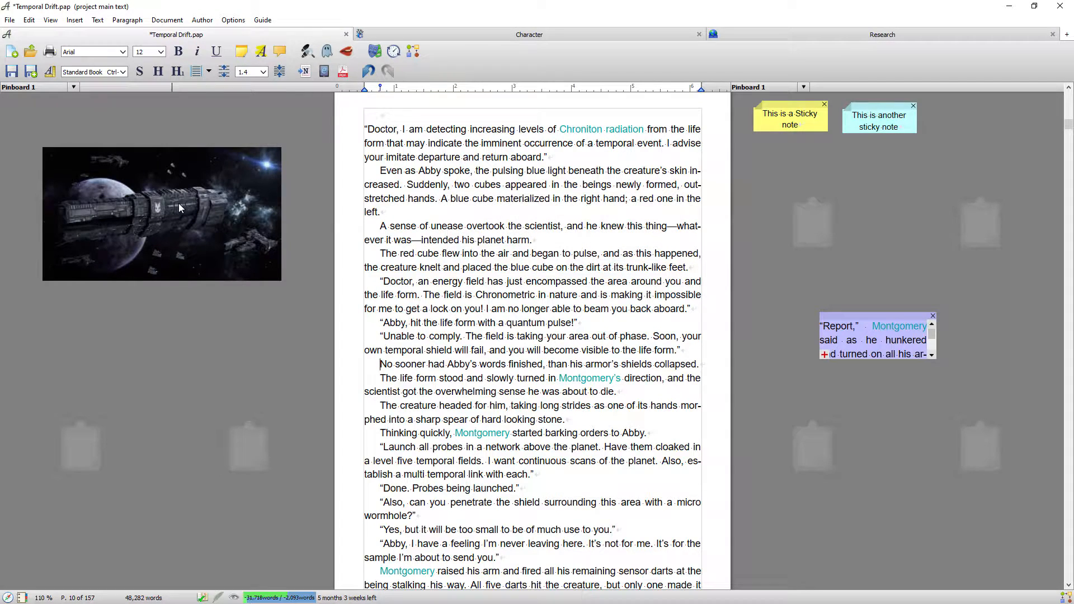
mouse_move(239, 220)
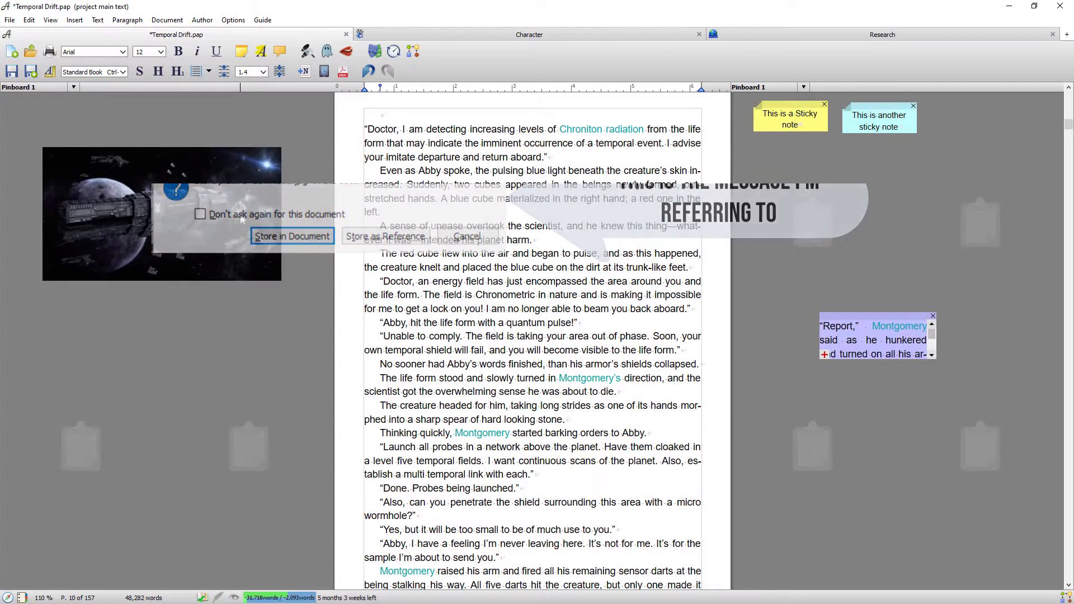
left_click(291, 236)
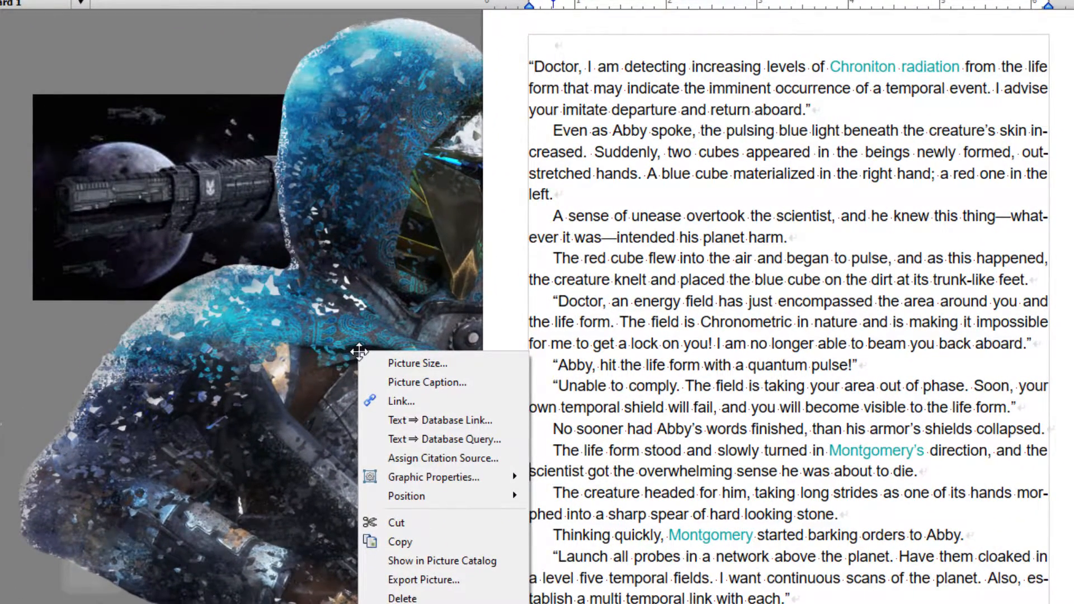
mouse_move(417, 363)
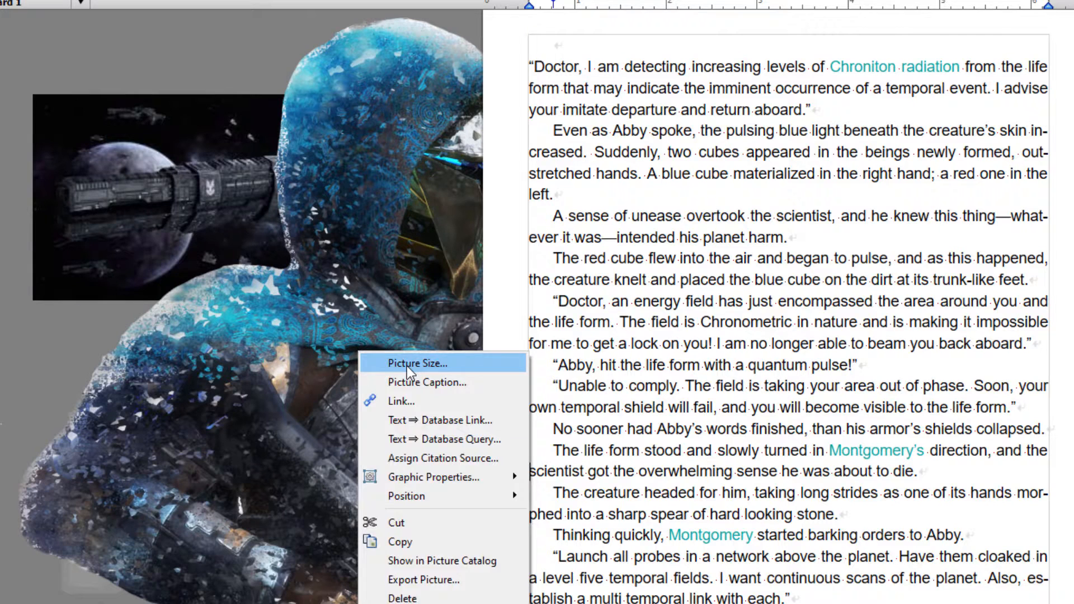
- Set the soldier picture's dimensions to 2 inches wide and high in Picture Size
left_click(418, 363)
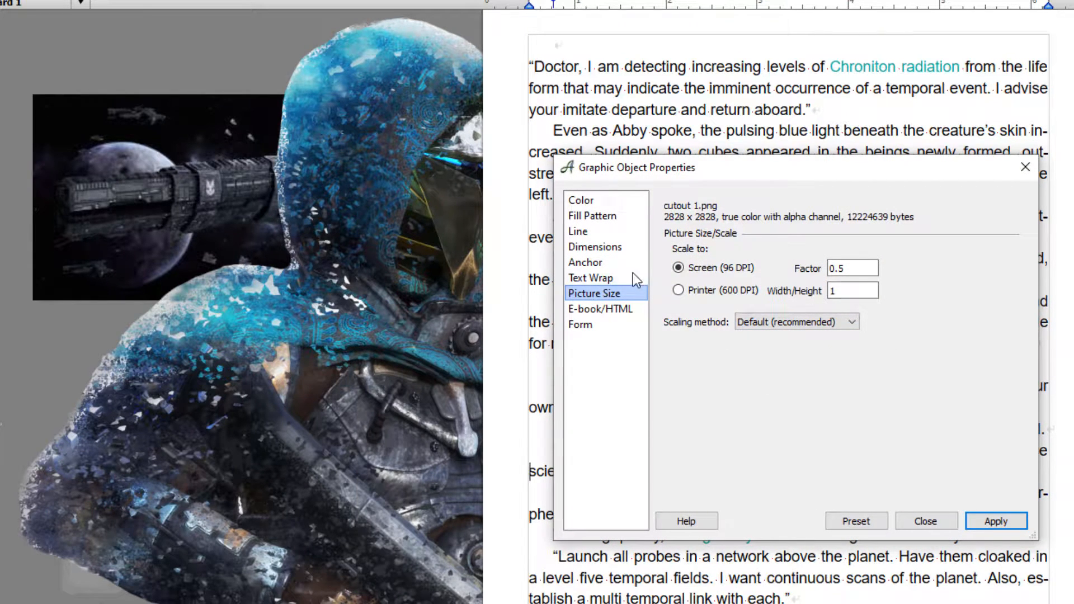
left_click(595, 246)
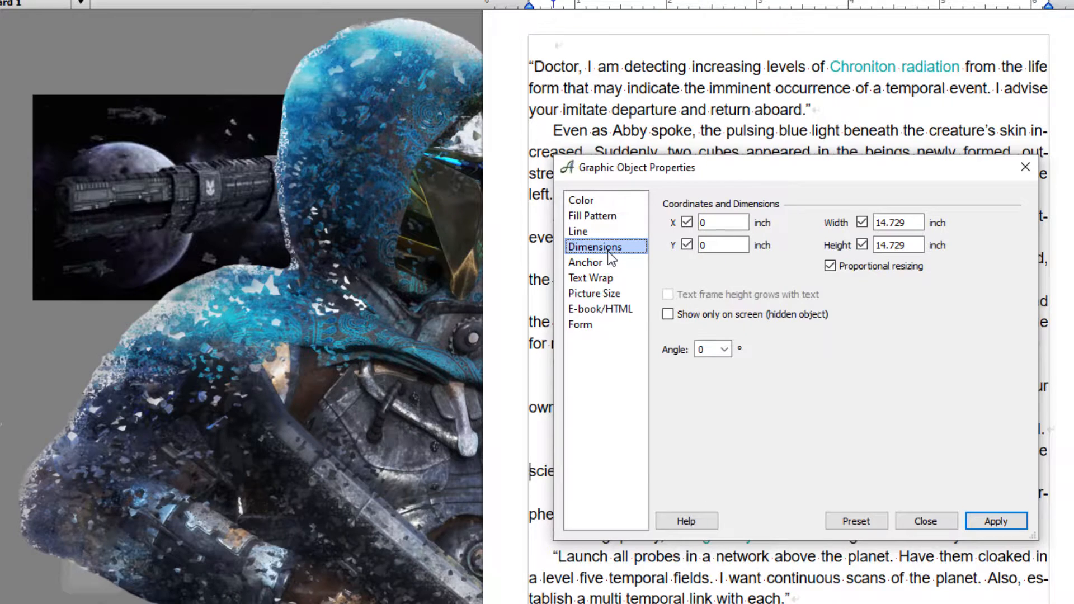
left_click(894, 222)
type("2")
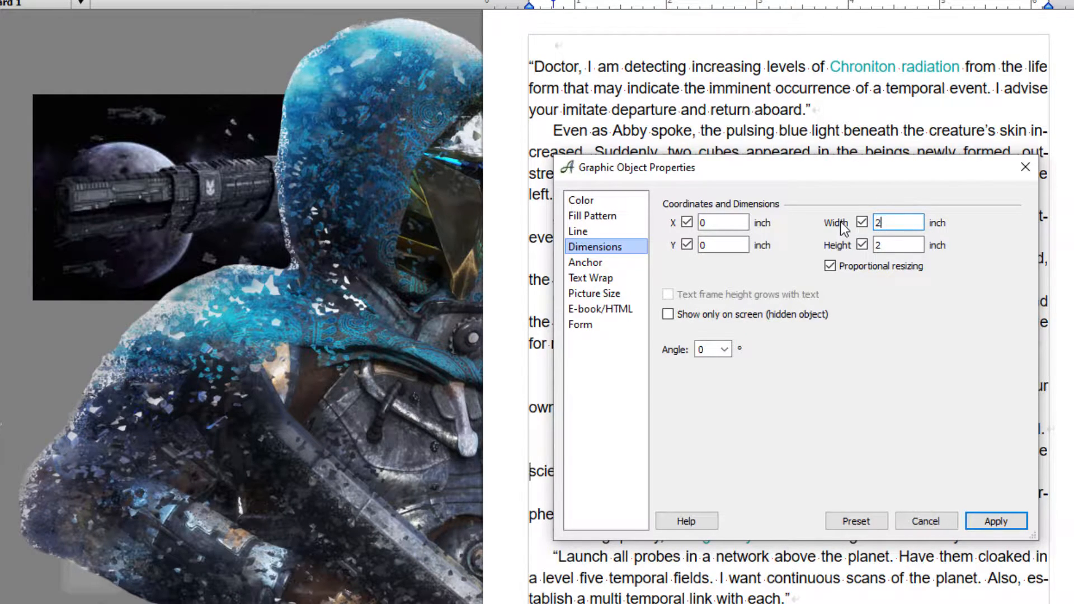
left_click(995, 521)
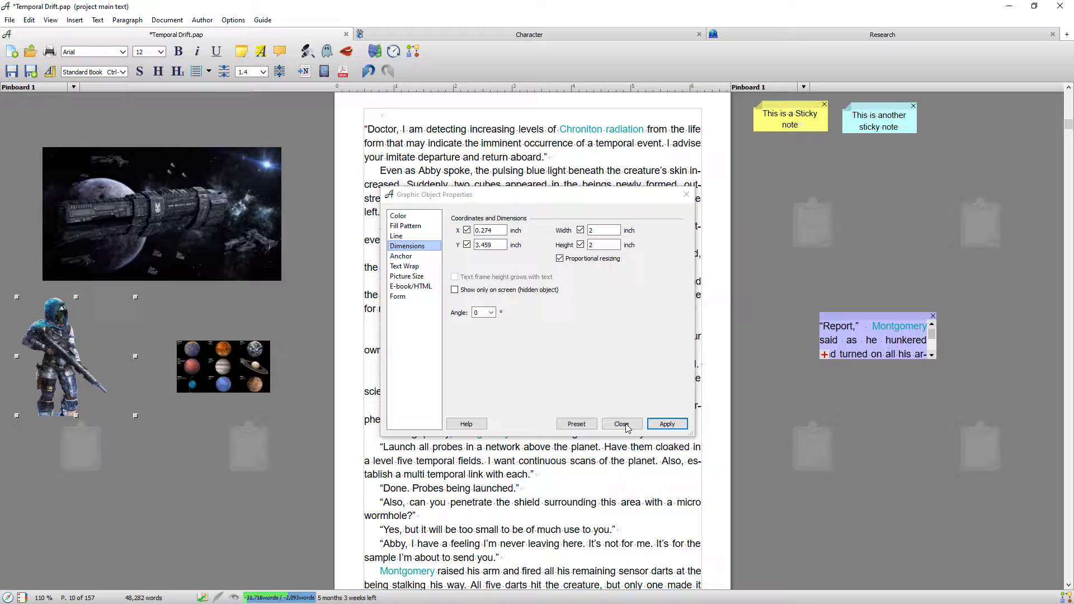
left_click(620, 424)
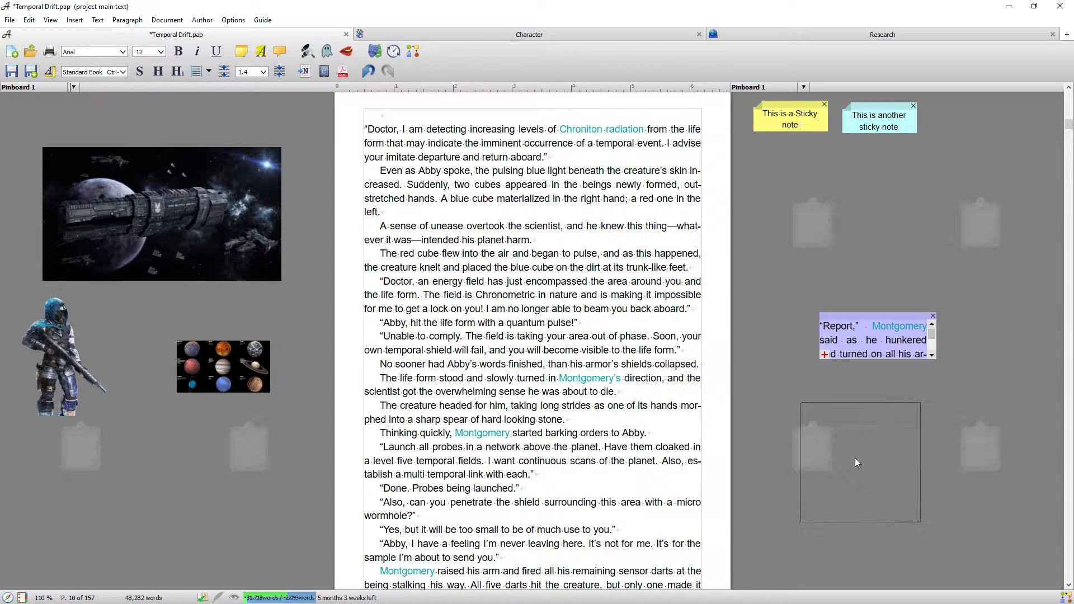
- Drag the soldier picture across the manuscript onto the right pinboard below the Report snippet
left_click_drag(62, 357, 842, 459)
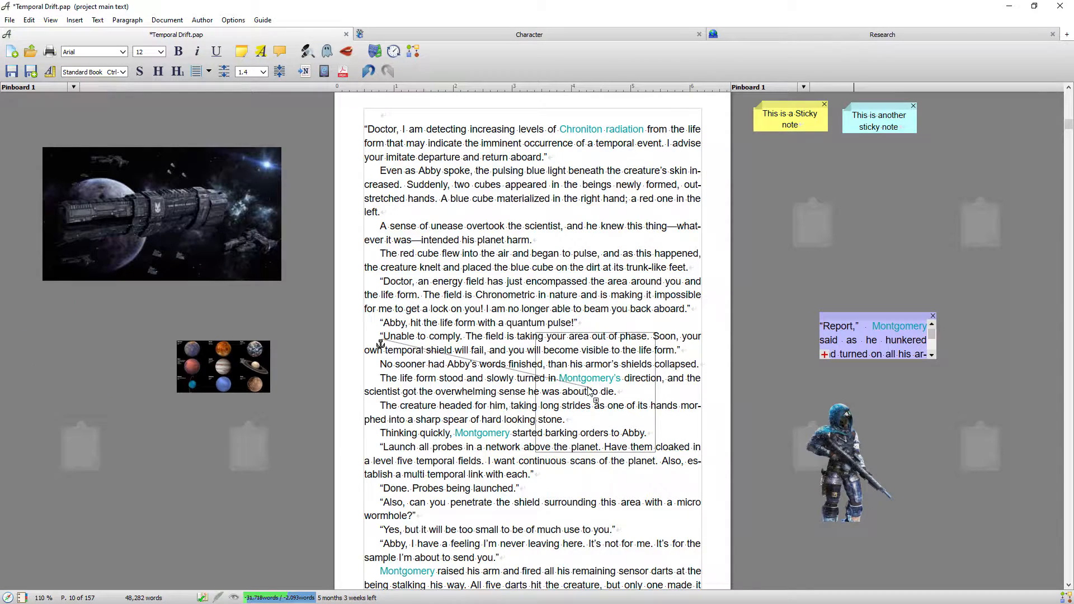
scroll("down", 3)
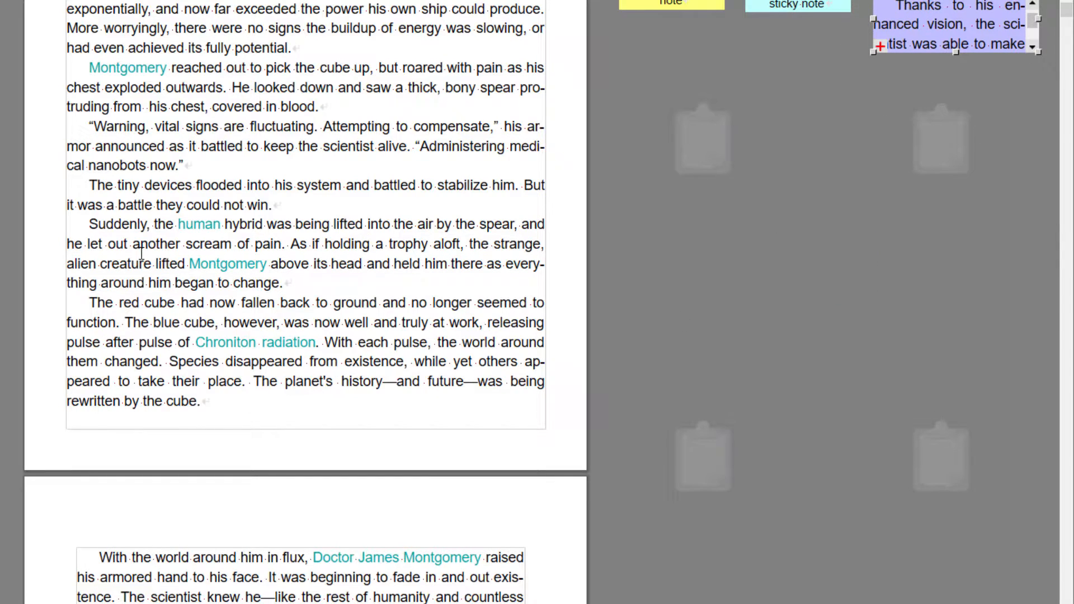
- Scroll the manuscript down to the chapter's end where the portal scene finishes
double_click(100, 185)
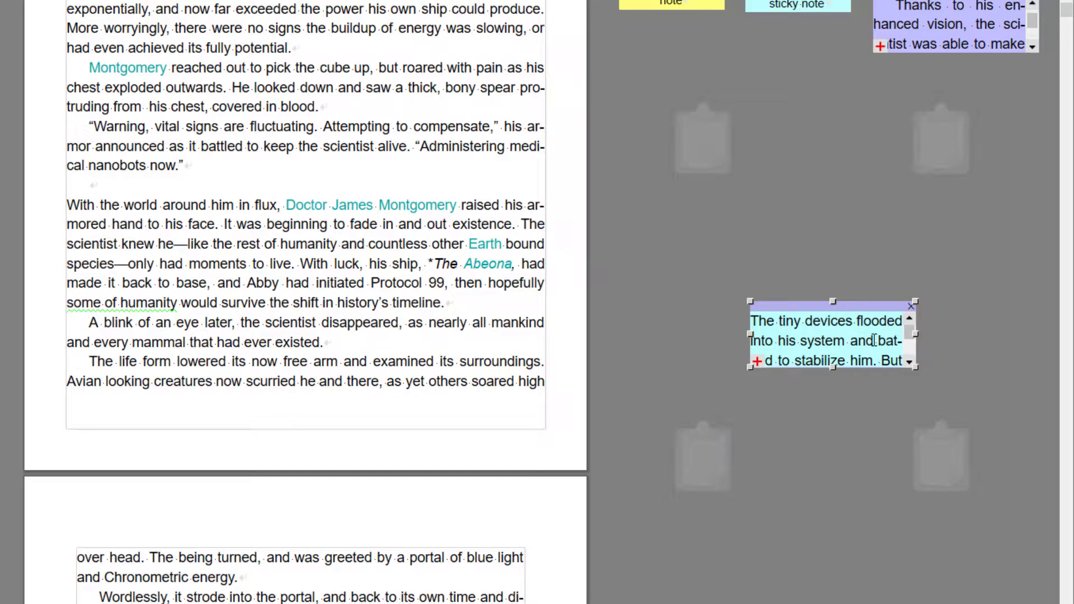
scroll("down", 3)
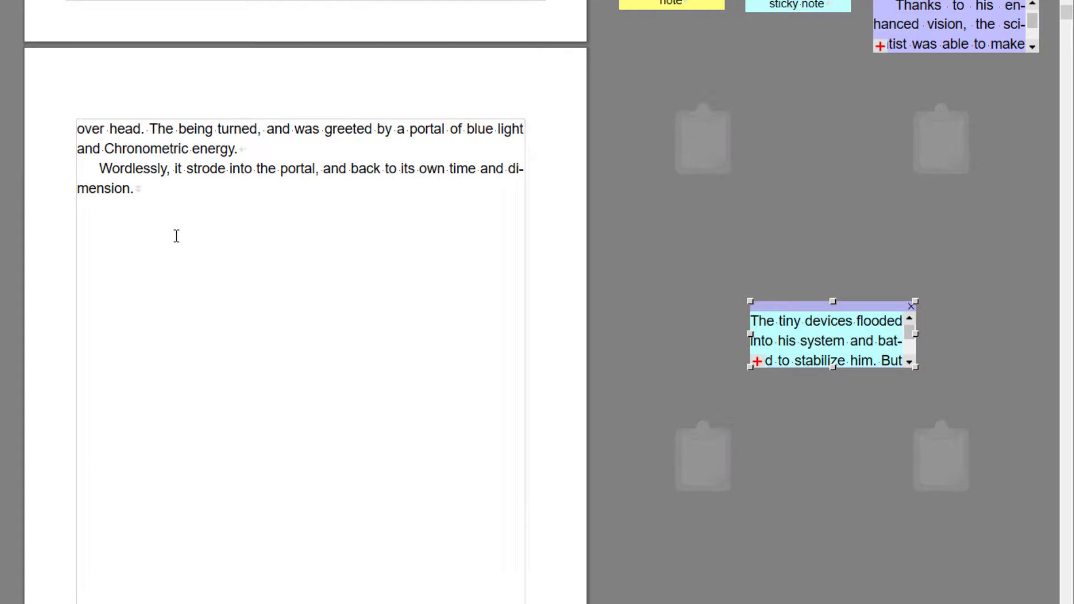
mouse_move(725, 323)
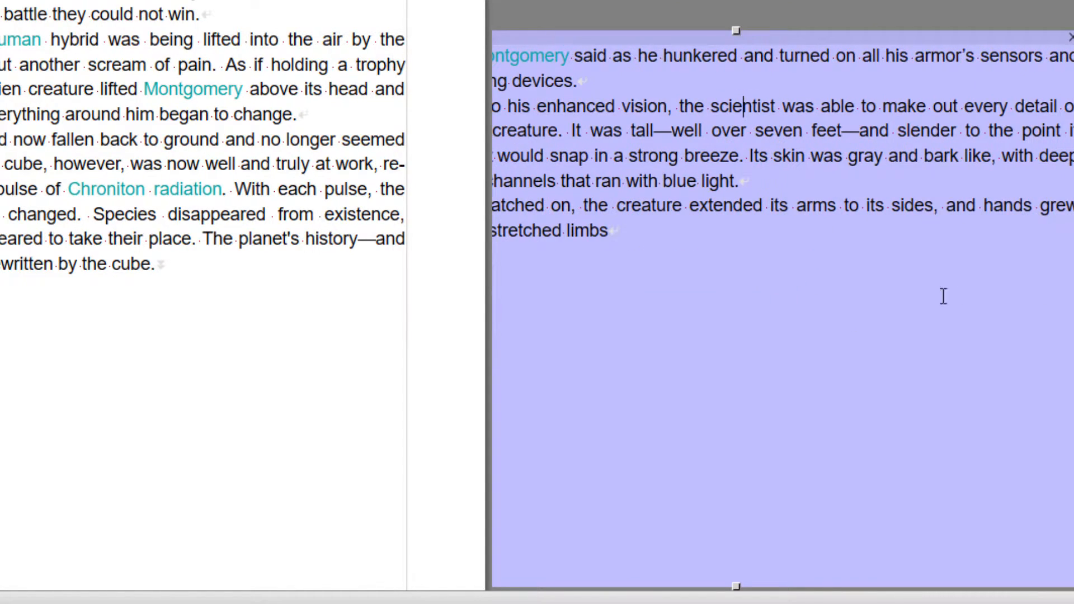
mouse_move(541, 65)
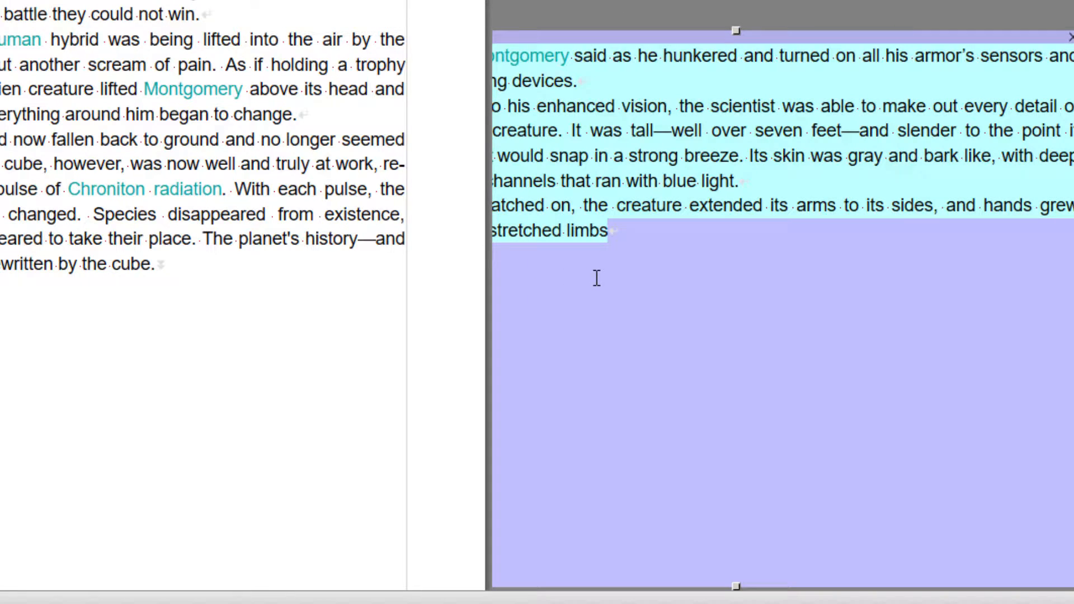
mouse_move(767, 39)
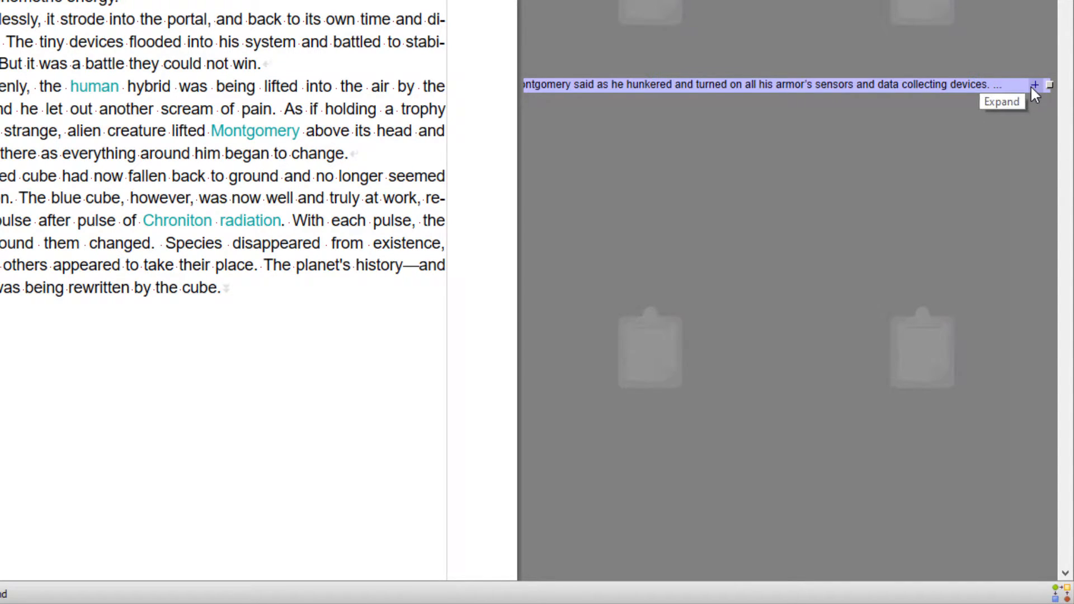
- Re-expand the collapsed Montgomery snippet note on the pinboard
left_click(1034, 85)
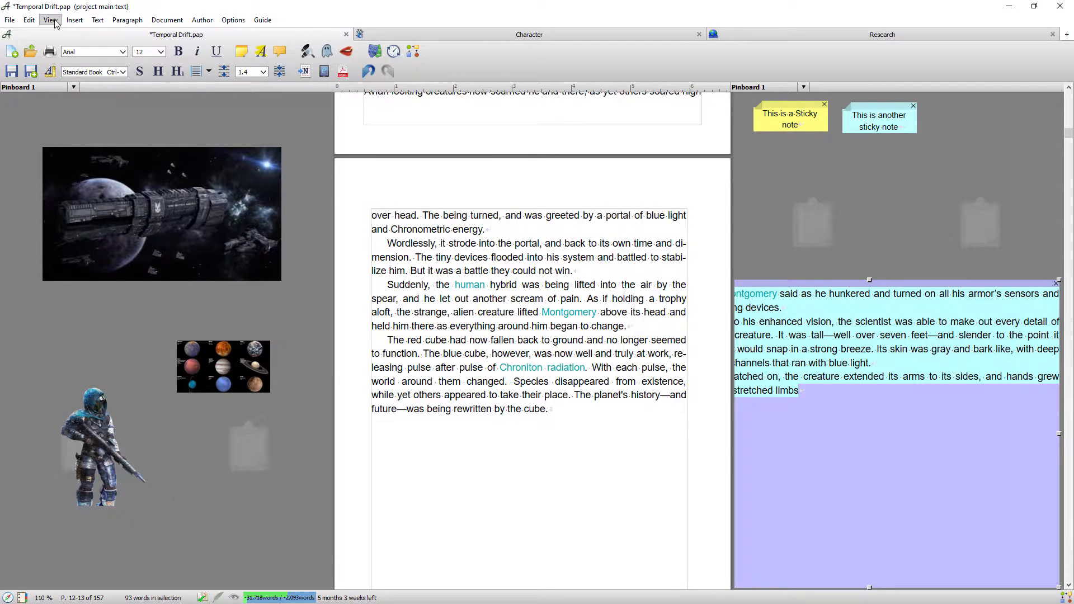
- Turn off View > Center Page and widen the Montgomery snippet note
left_click(50, 19)
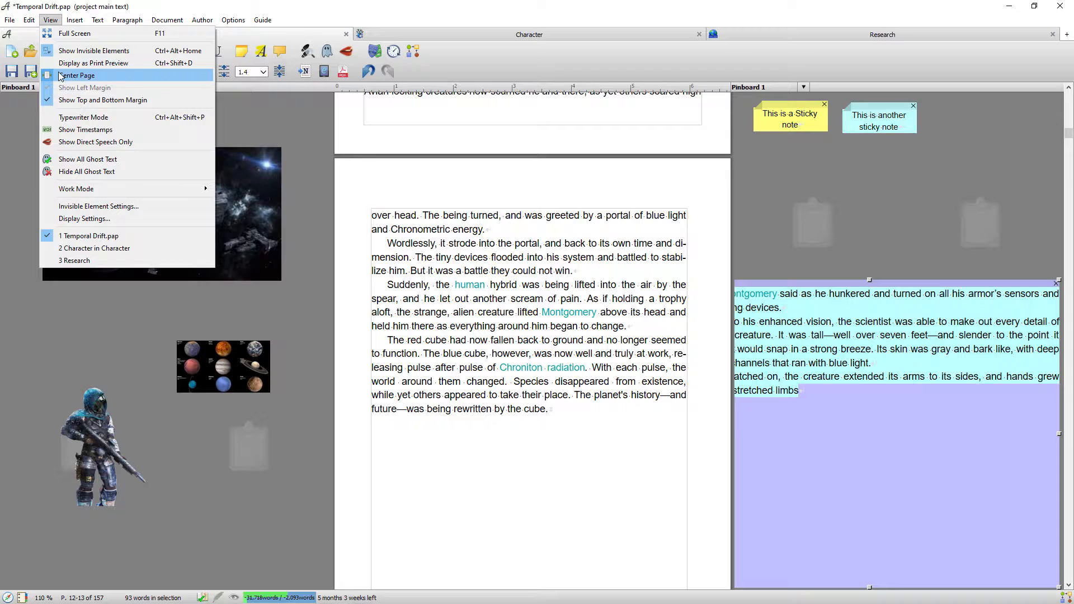
left_click(77, 75)
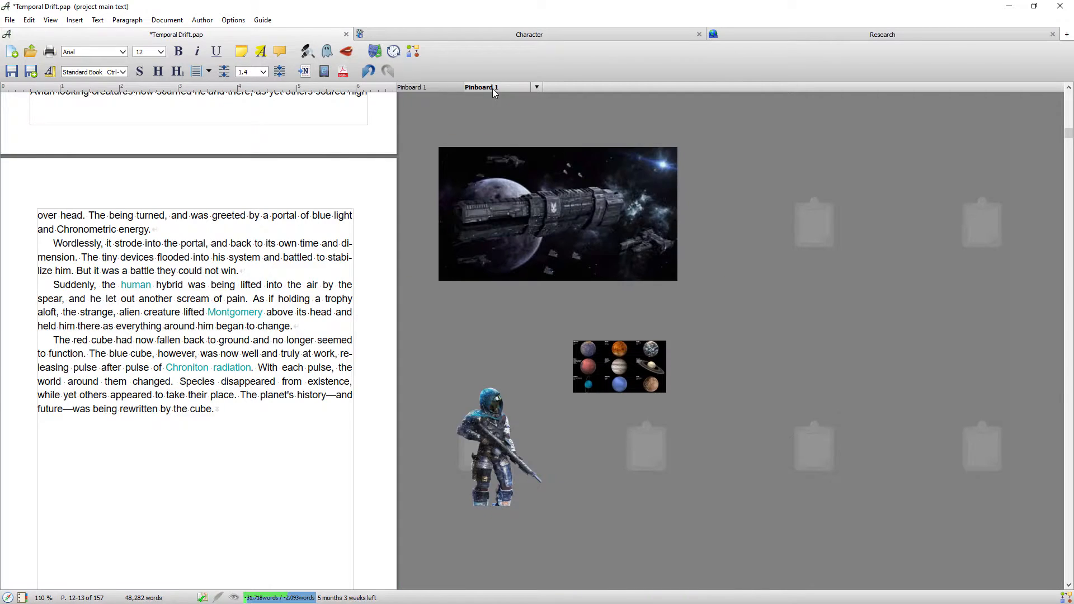
mouse_move(442, 92)
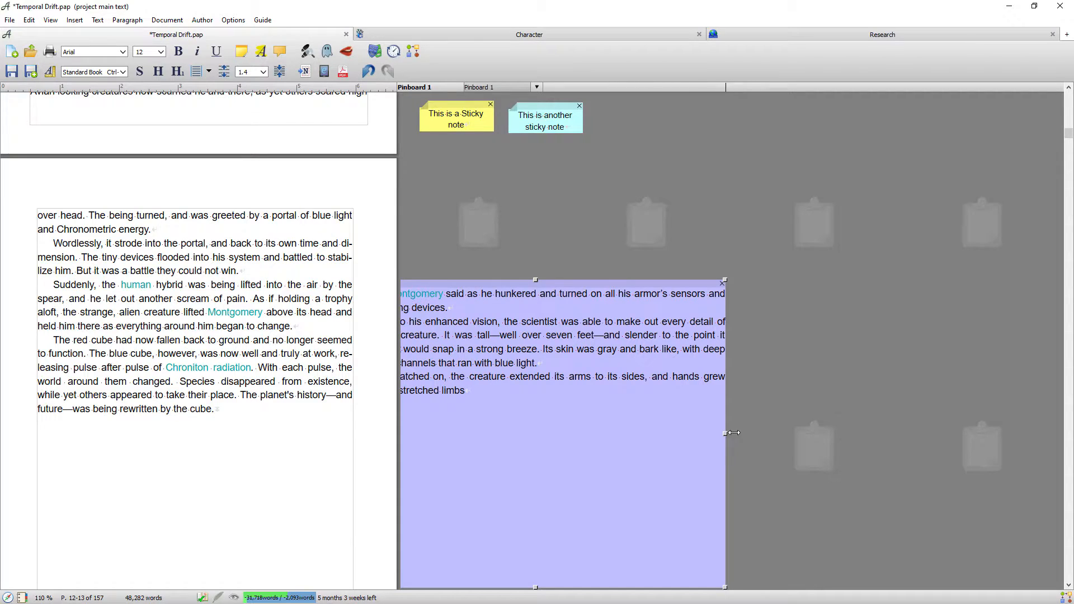
left_click_drag(726, 432, 951, 433)
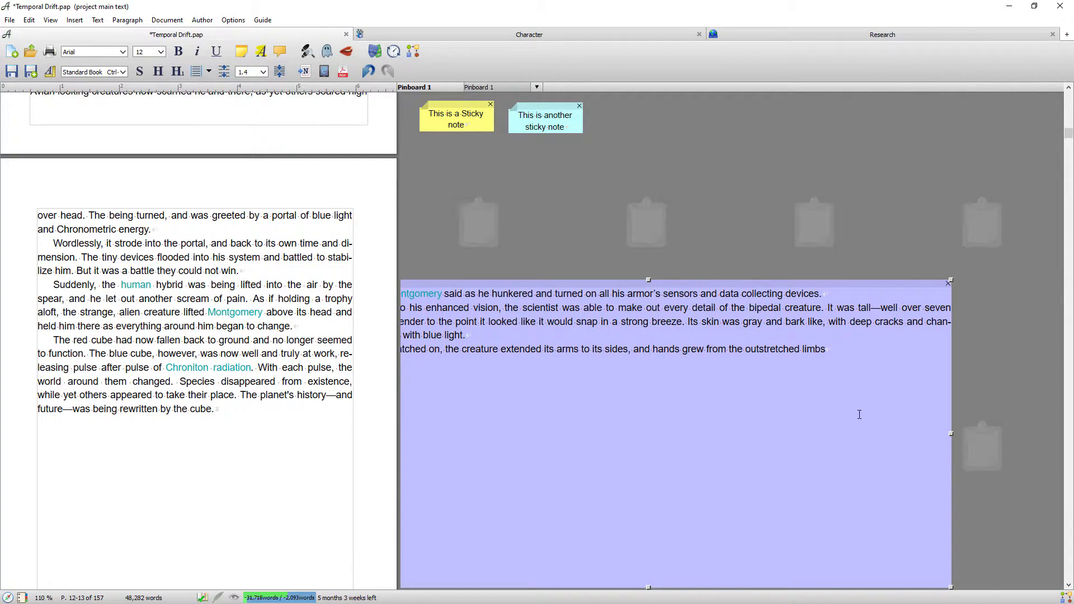
mouse_move(945, 433)
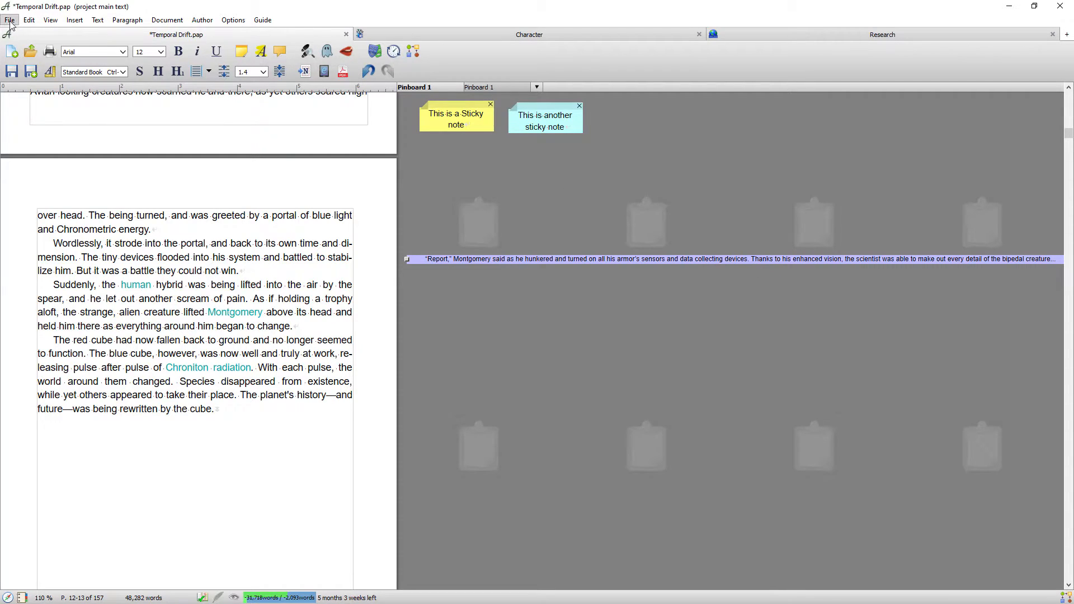
- Re-enable Center Page in the View menu to restore both pinboards
left_click(50, 19)
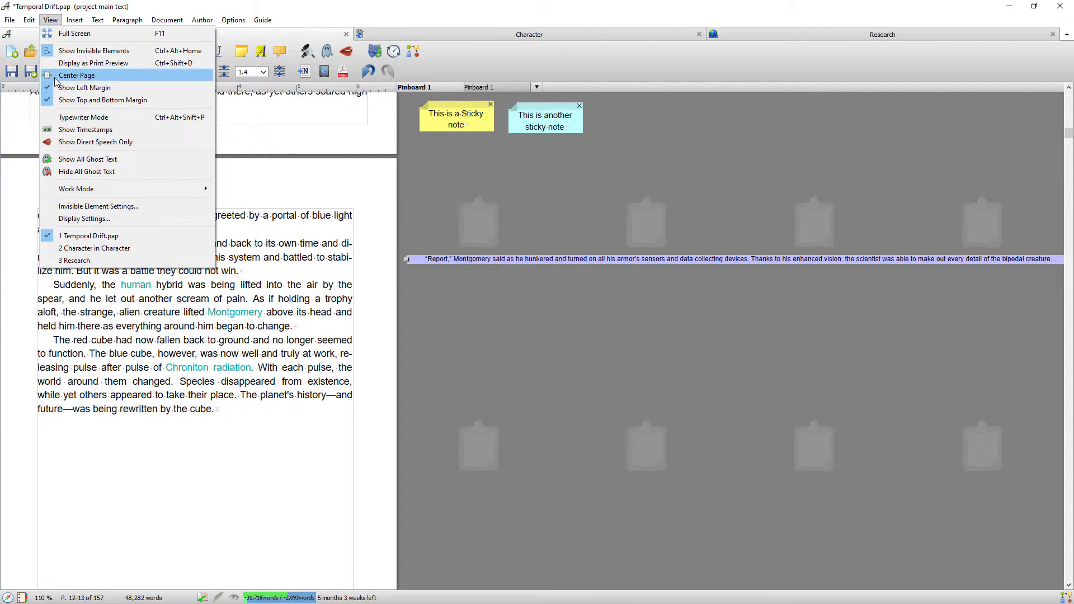
left_click(77, 74)
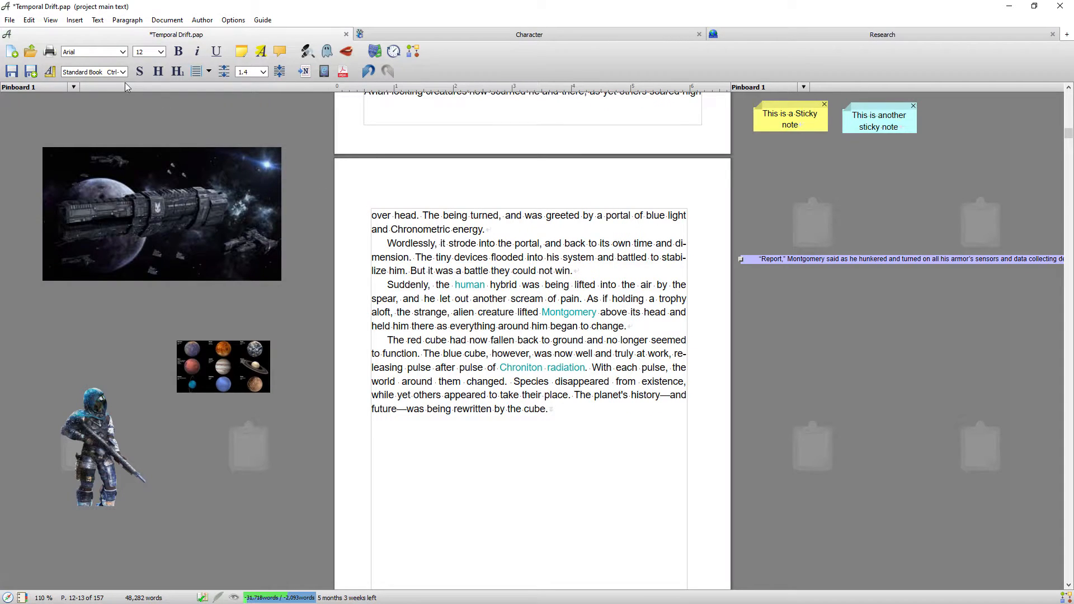
mouse_move(30, 95)
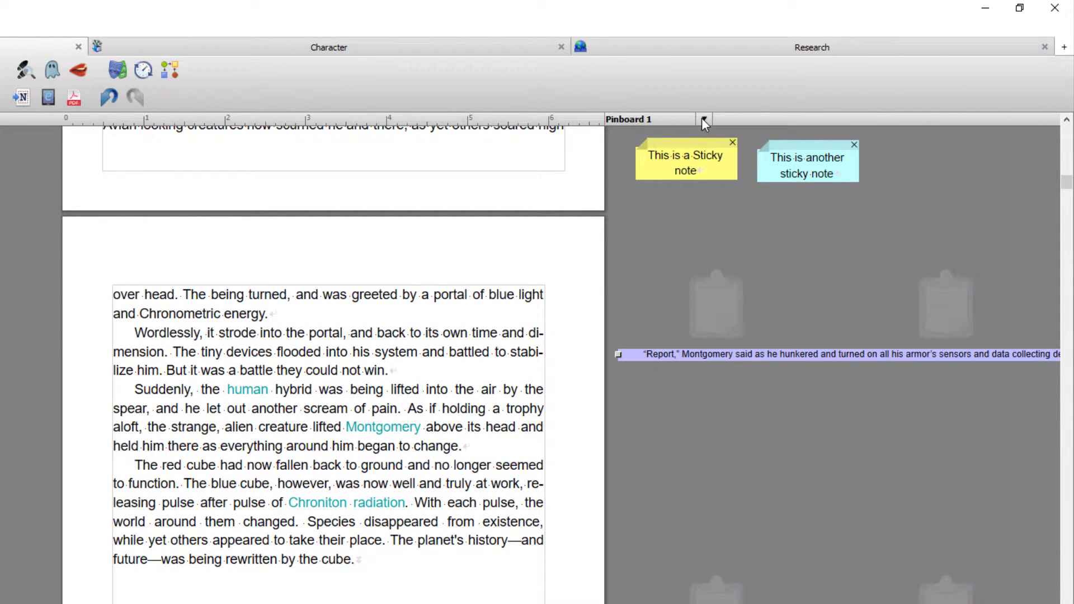
- Add a new empty 'Pinboard 2' page and switch between Pinboard 1 and Pinboard 2
left_click(704, 119)
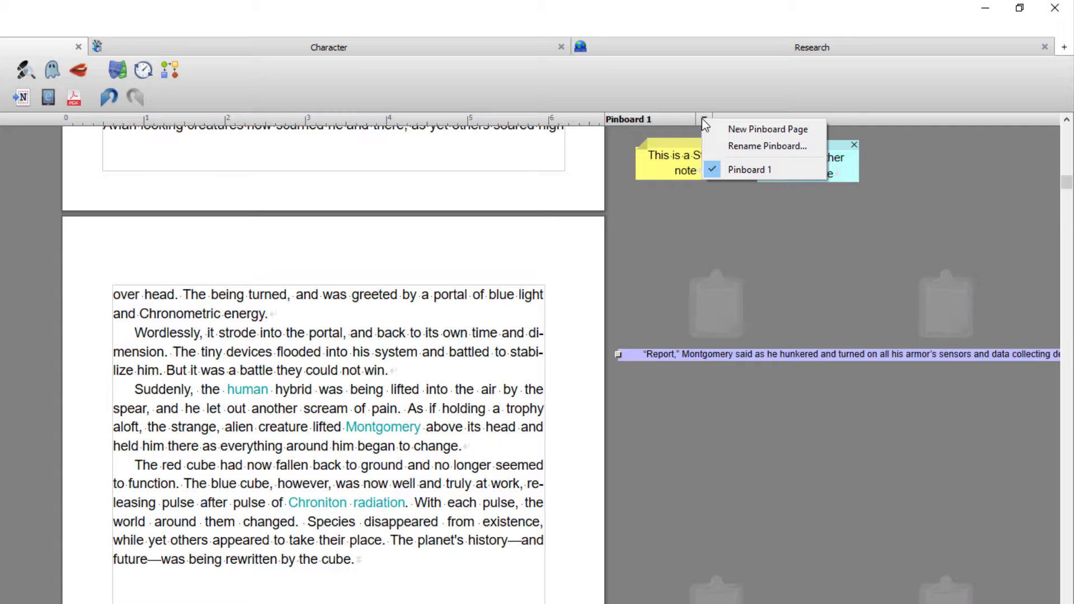
left_click(768, 129)
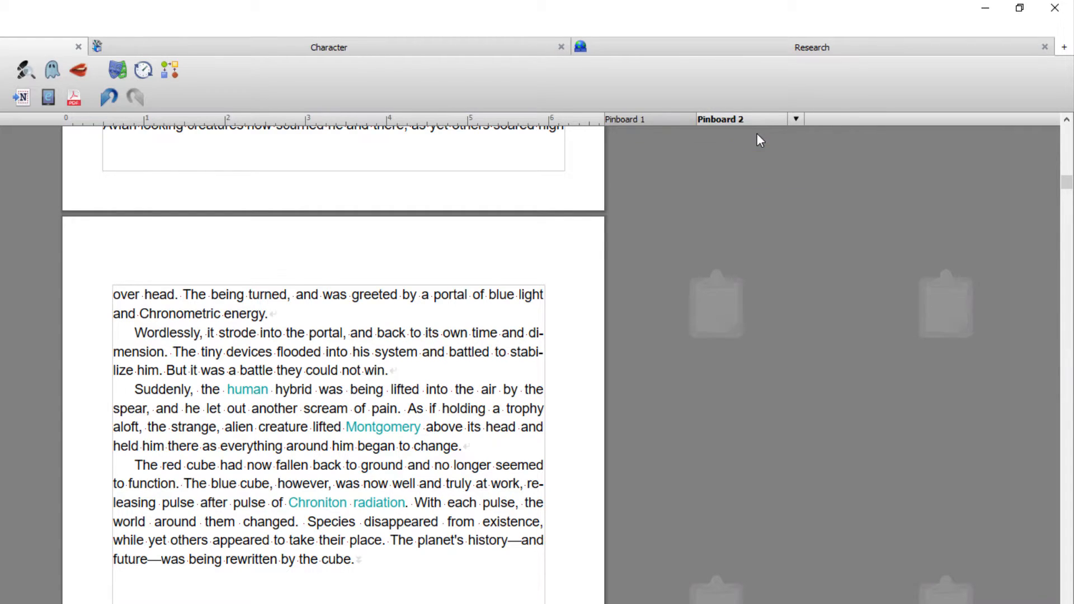
mouse_move(736, 129)
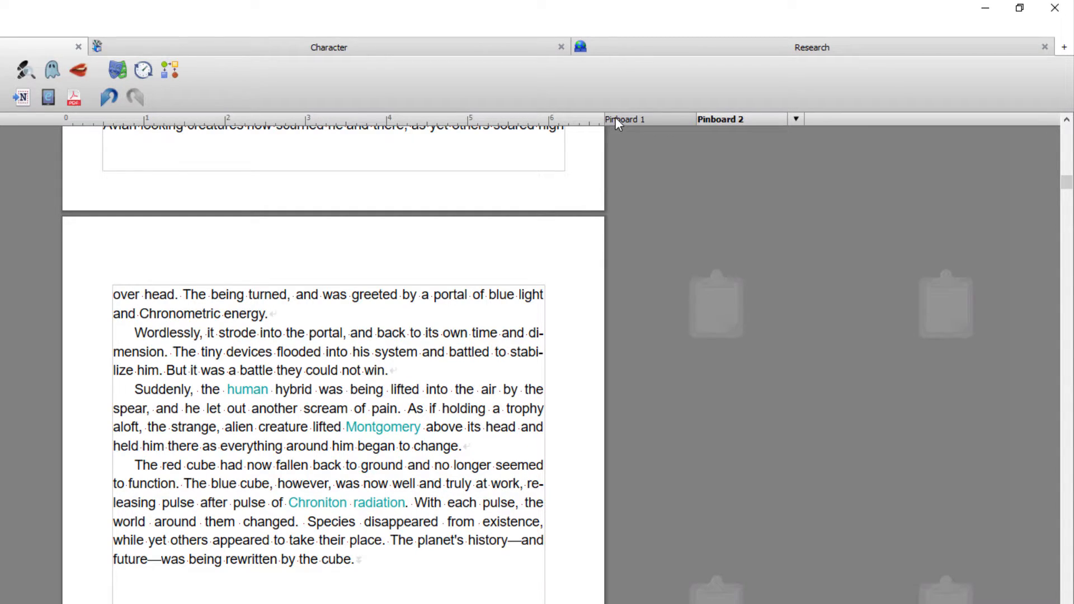
left_click(624, 119)
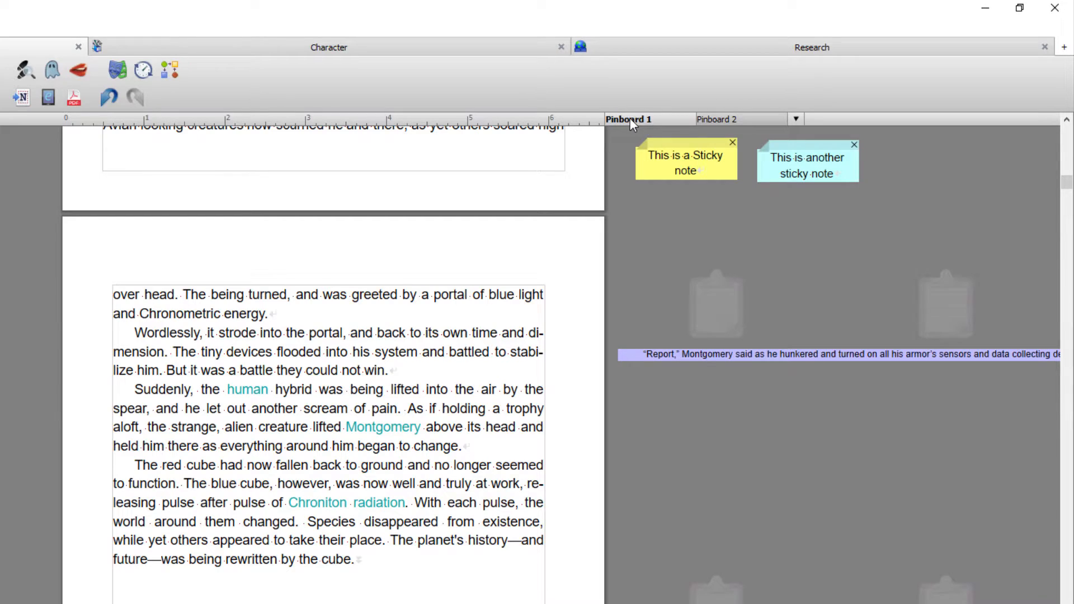
left_click(719, 119)
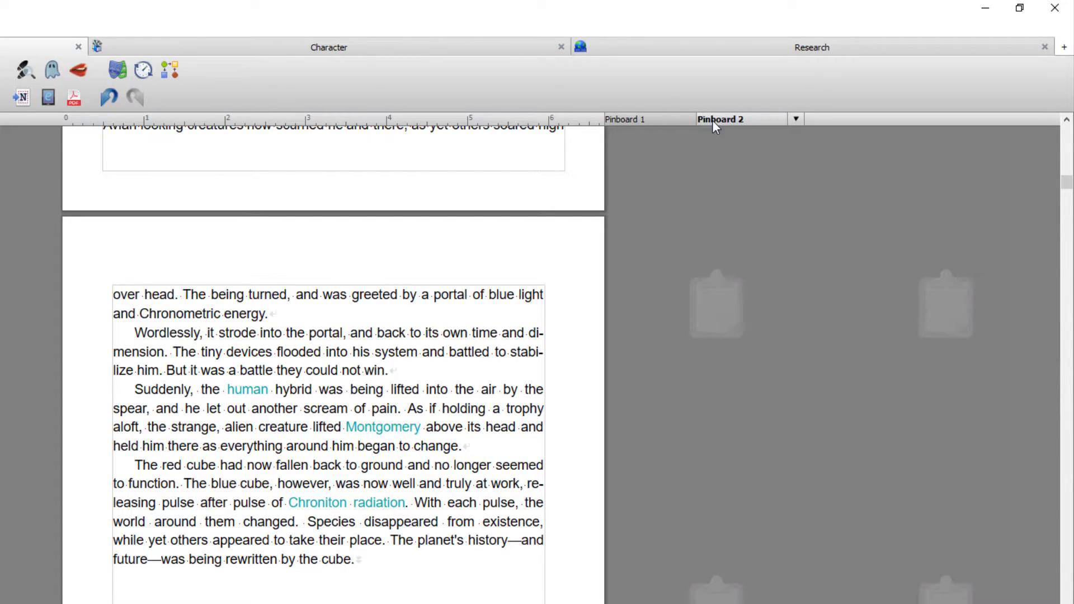
left_click(795, 118)
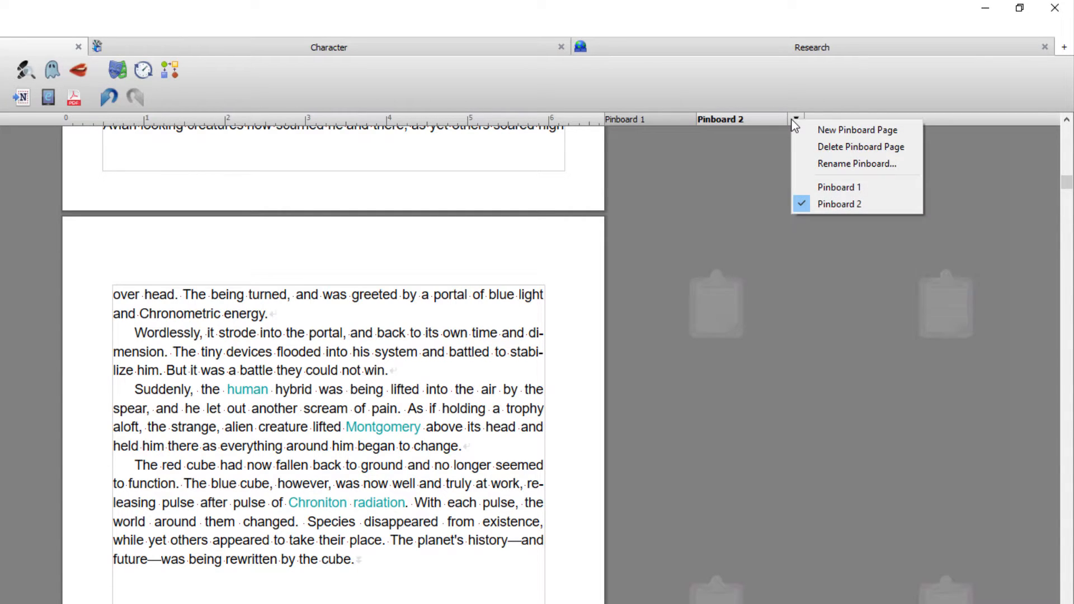
mouse_move(855, 163)
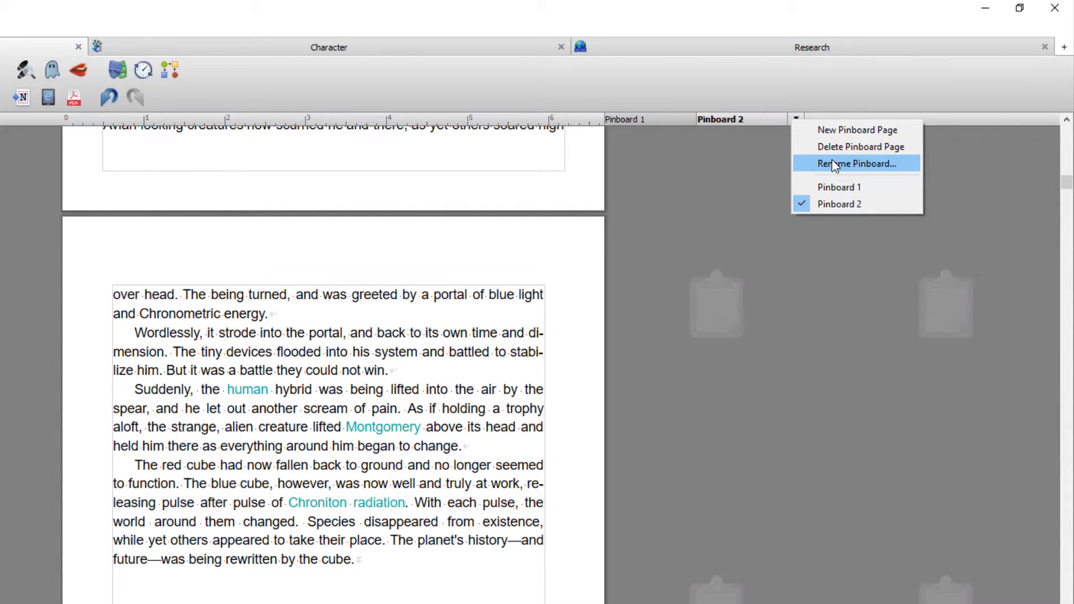
- Rename the second pinboard page from 'Pinboard 2' to 'To-Do'
left_click(853, 163)
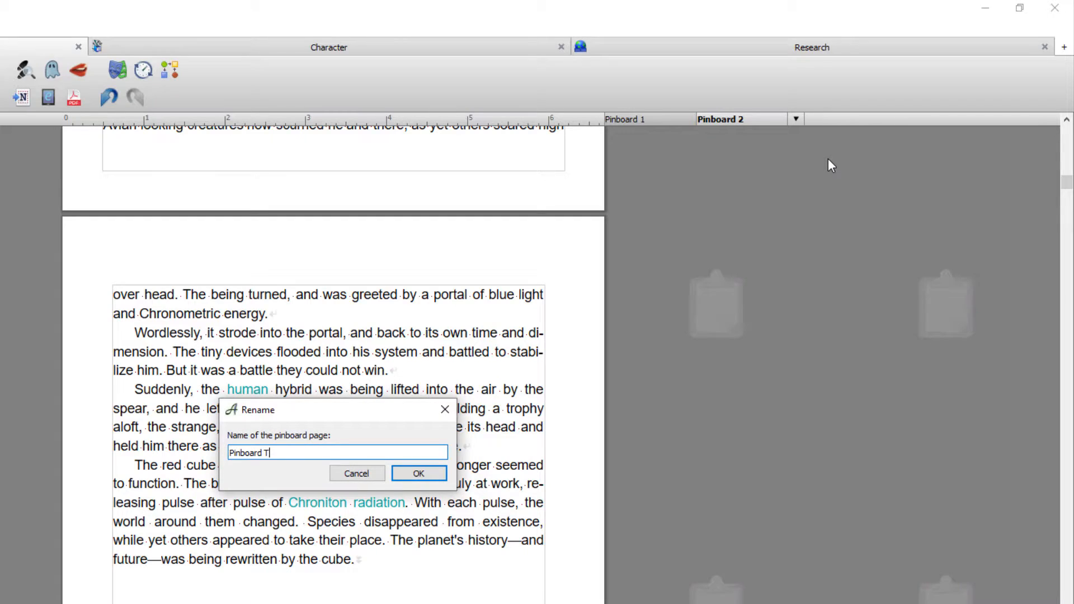
type("o-Do")
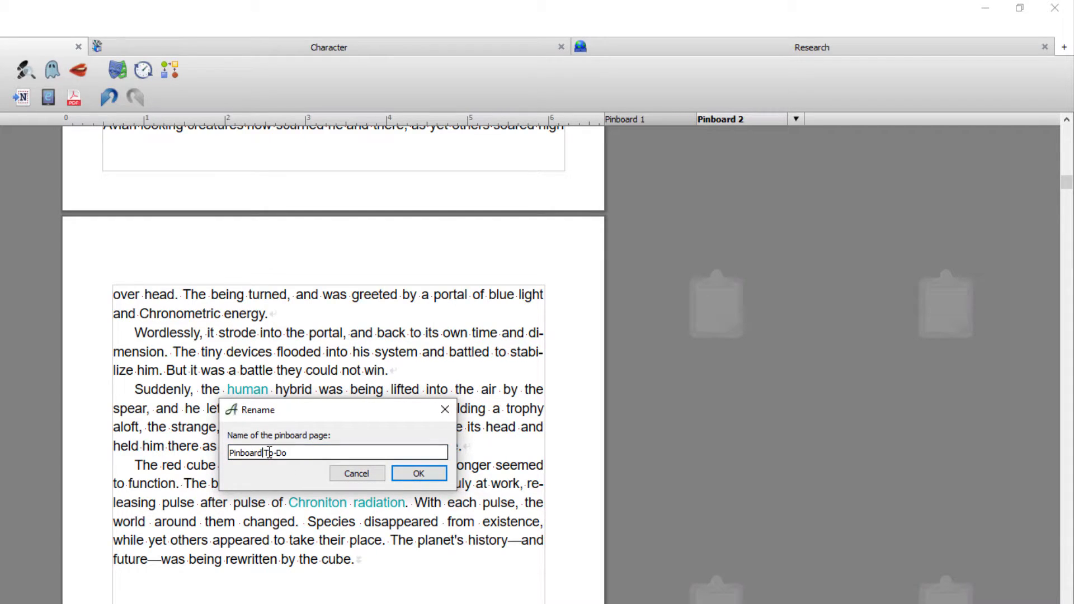
left_click(418, 473)
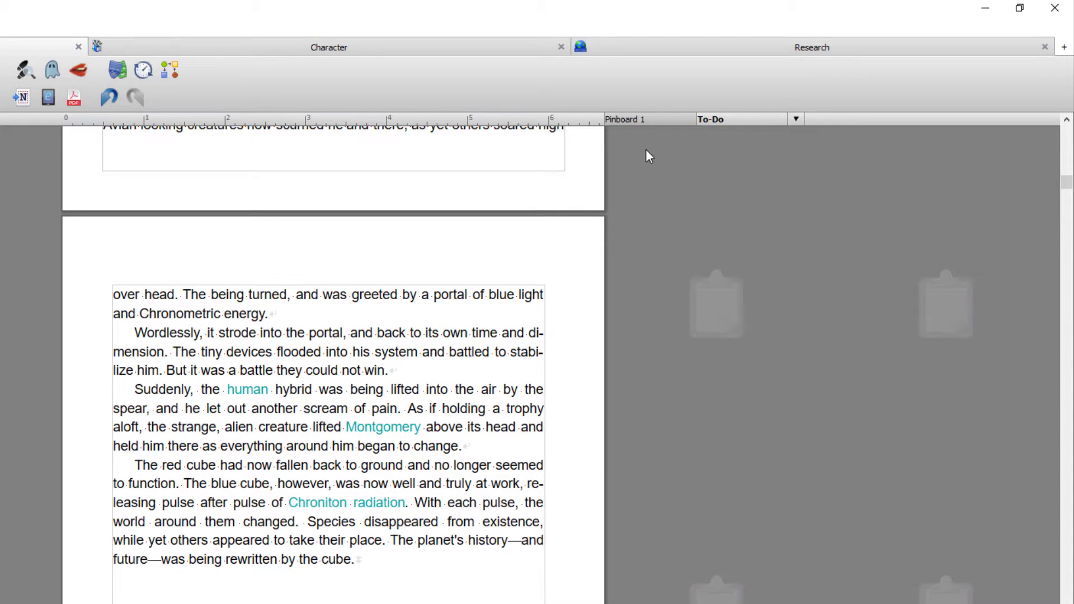
left_click(622, 118)
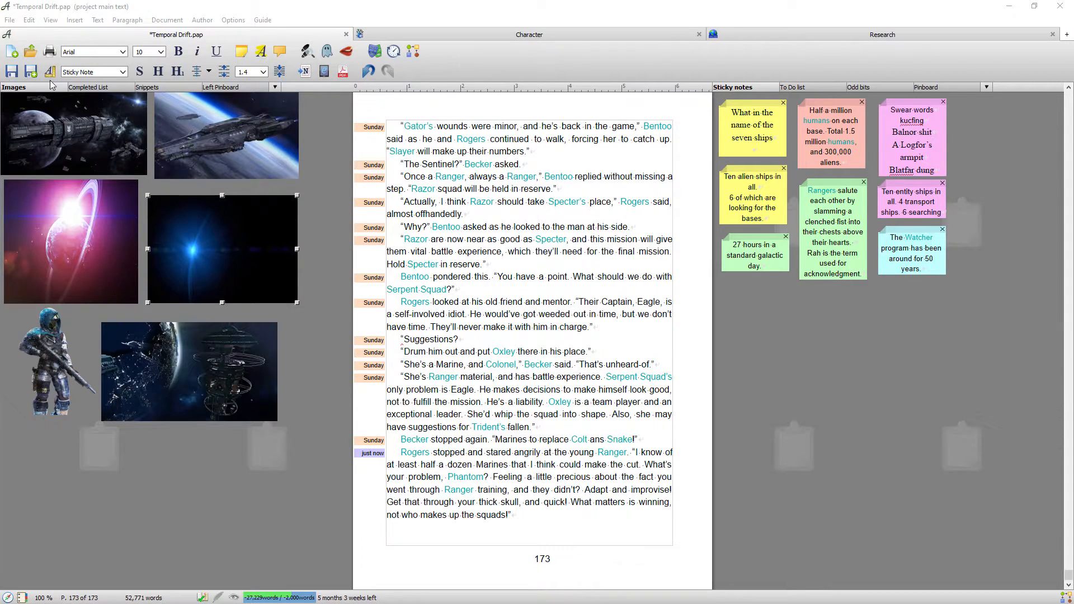
mouse_move(931, 95)
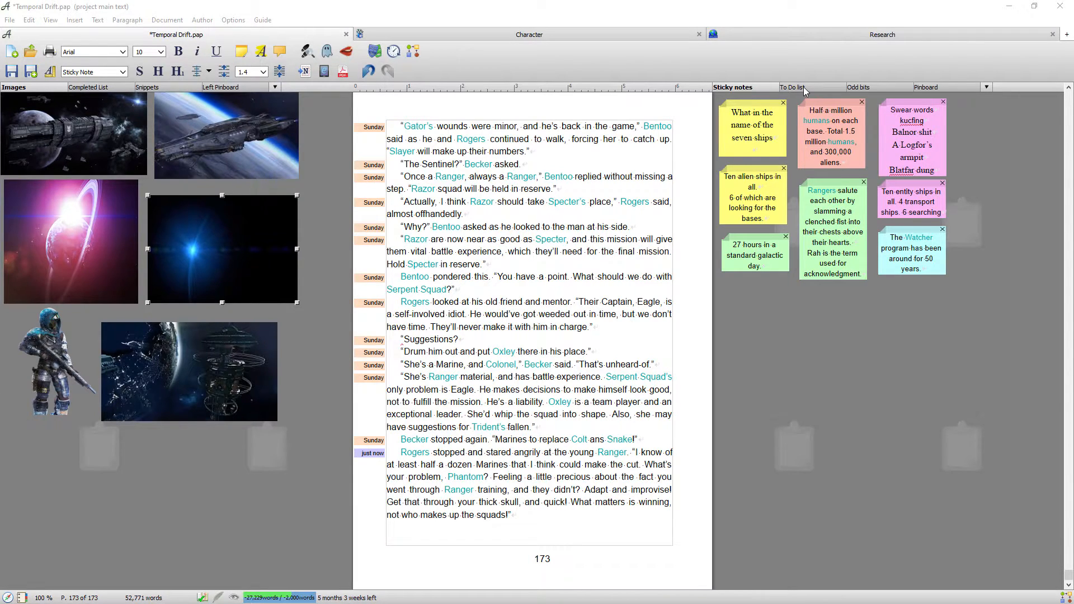
- Move the squads note onto the To Do list's Completed List, then show the Odd bits page
left_click(793, 87)
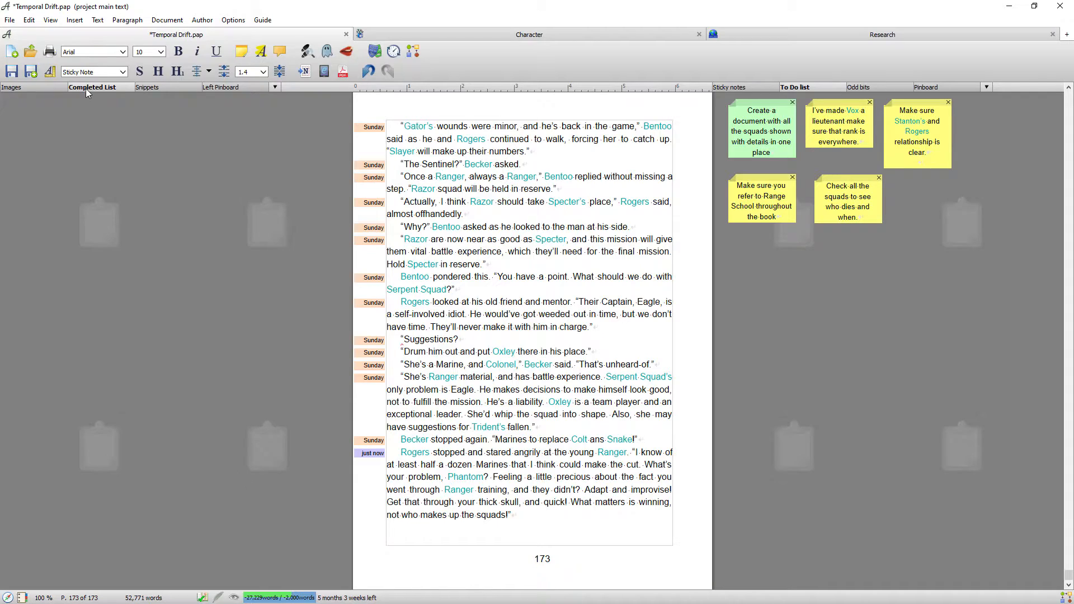
mouse_move(98, 158)
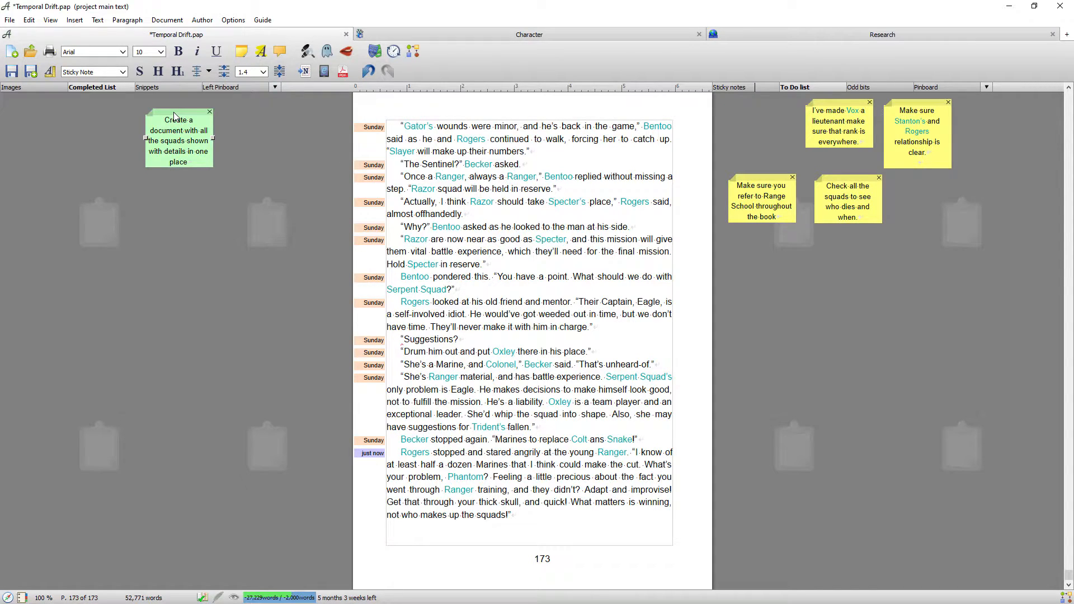
left_click_drag(402, 131, 686, 177)
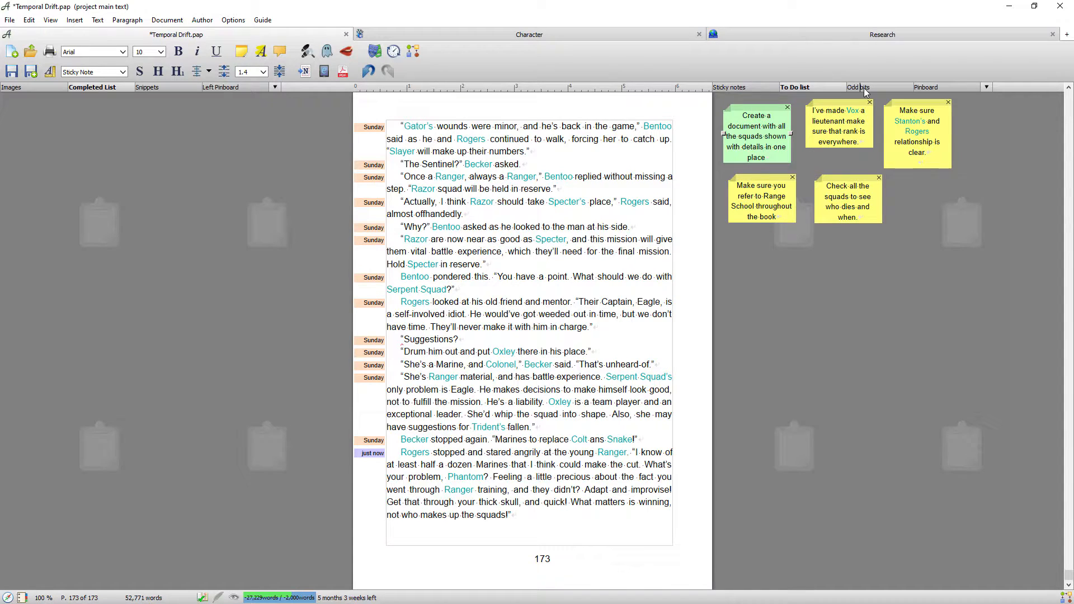
left_click(858, 87)
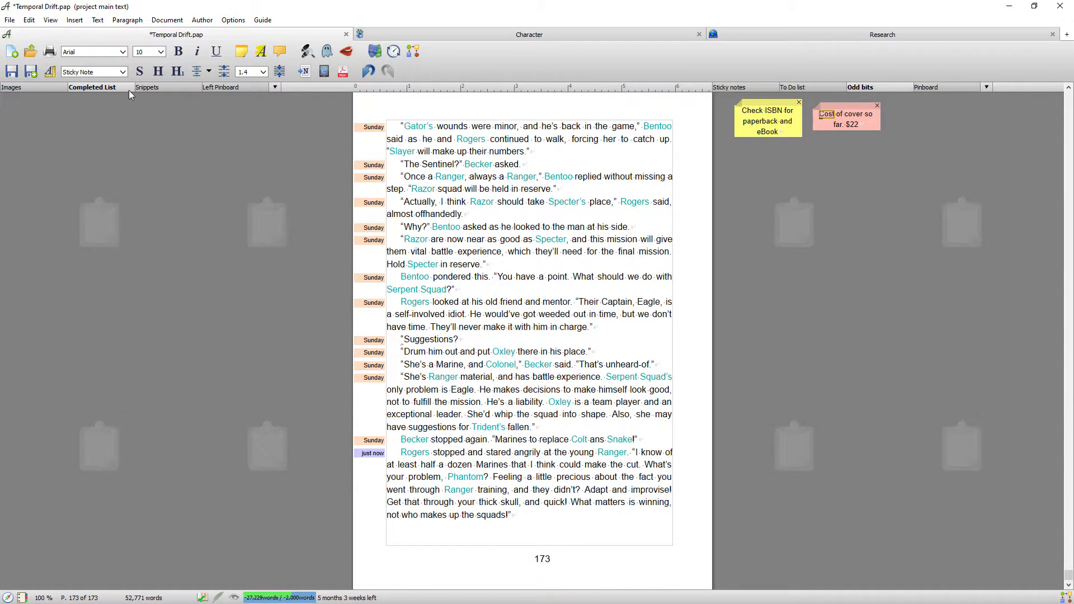
- Show the left pinboard's Snippets page, then return to its Images page
left_click(146, 87)
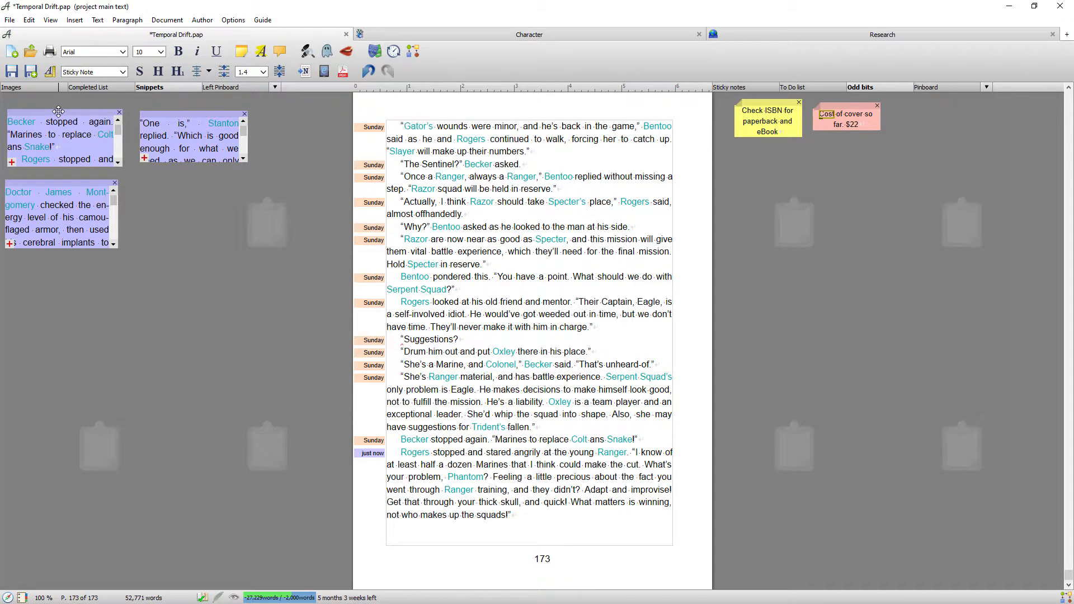
left_click(10, 88)
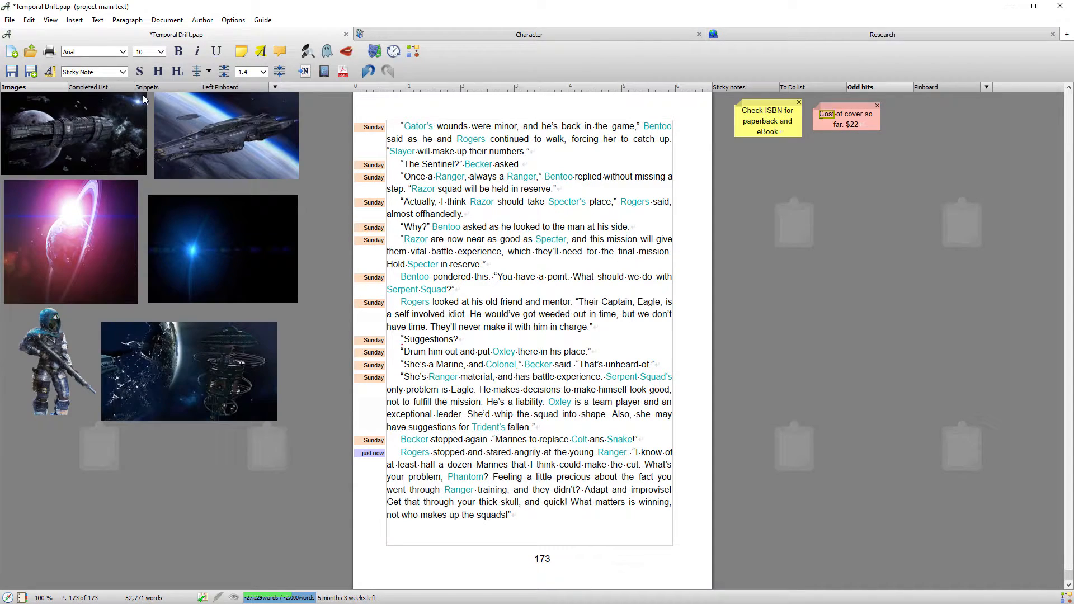
mouse_move(841, 295)
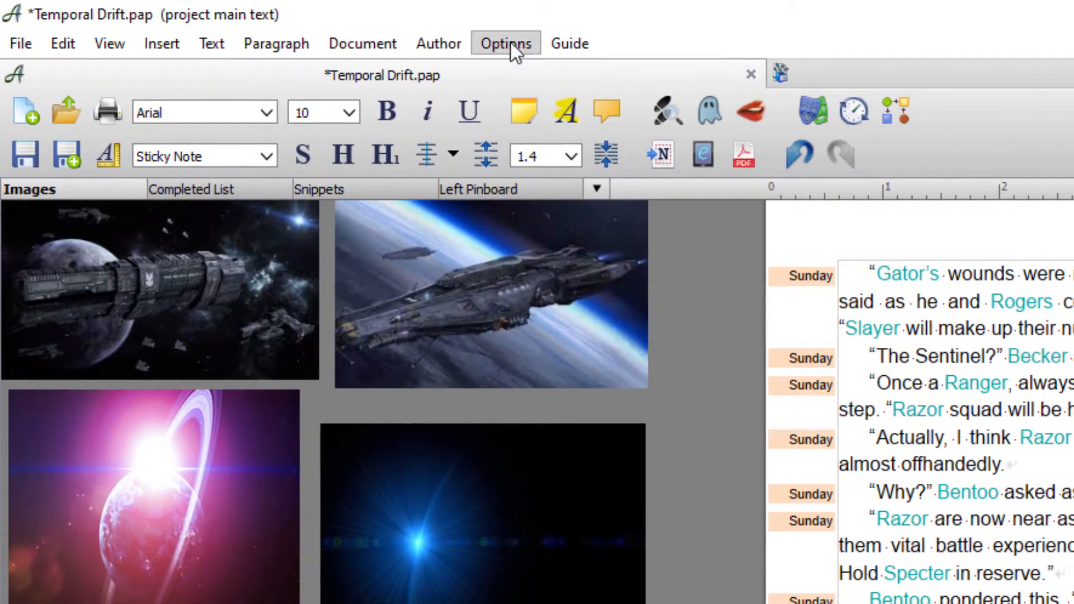
- In Preferences' Pinboard Area, apply the Clouds background and browse the other preset backgrounds
left_click(506, 43)
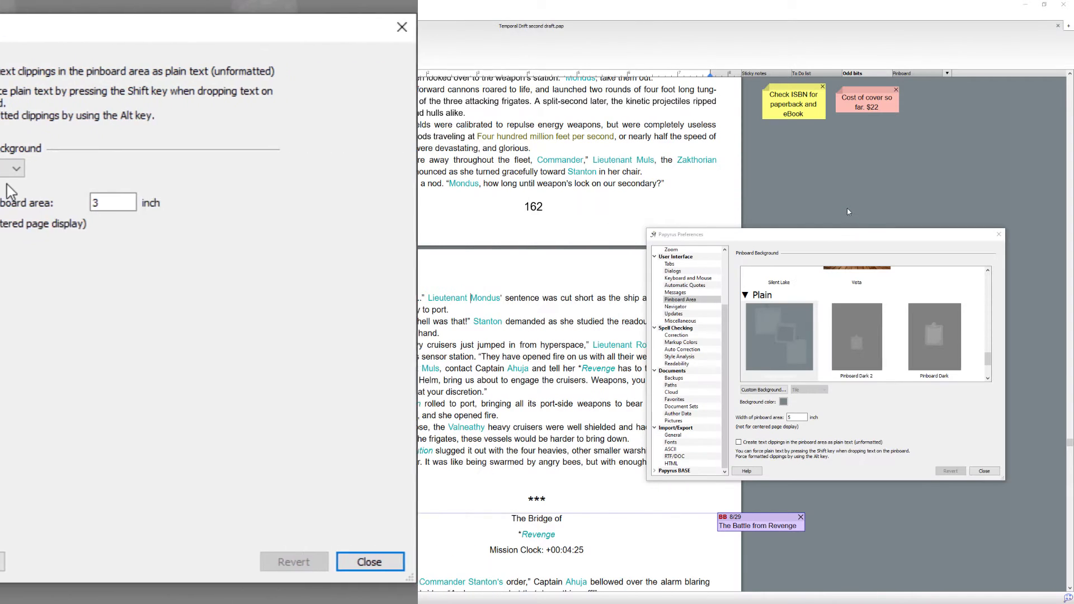
left_click(369, 562)
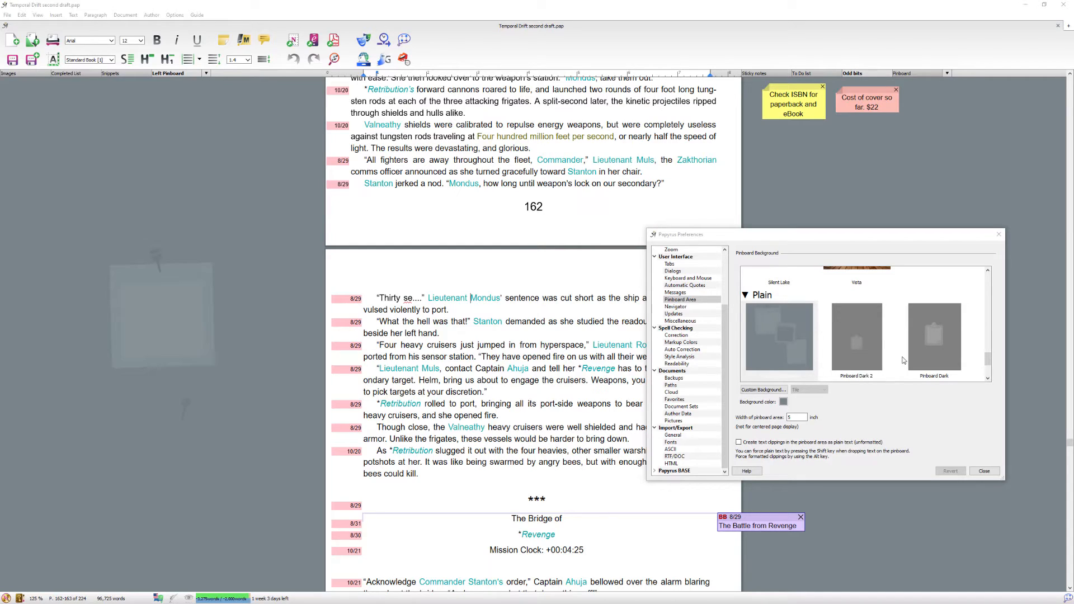
mouse_move(980, 357)
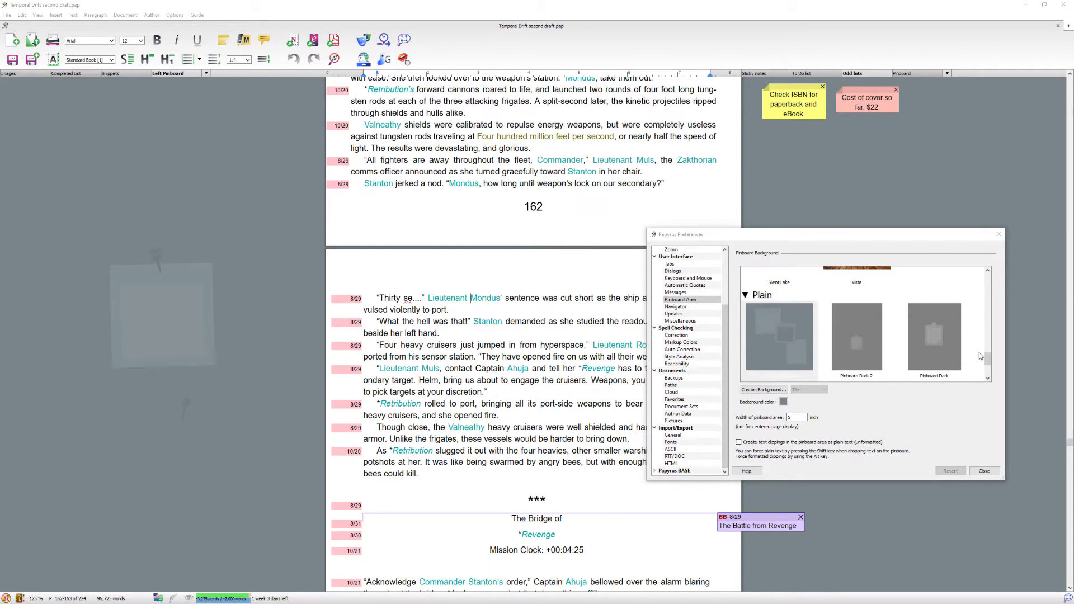
scroll("down", 3)
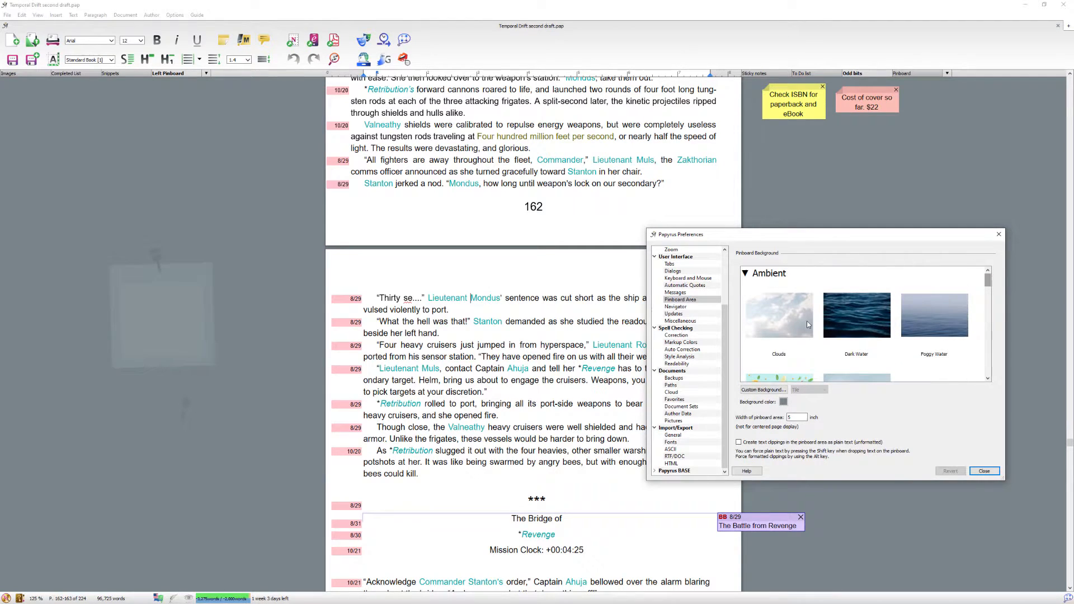
left_click(778, 316)
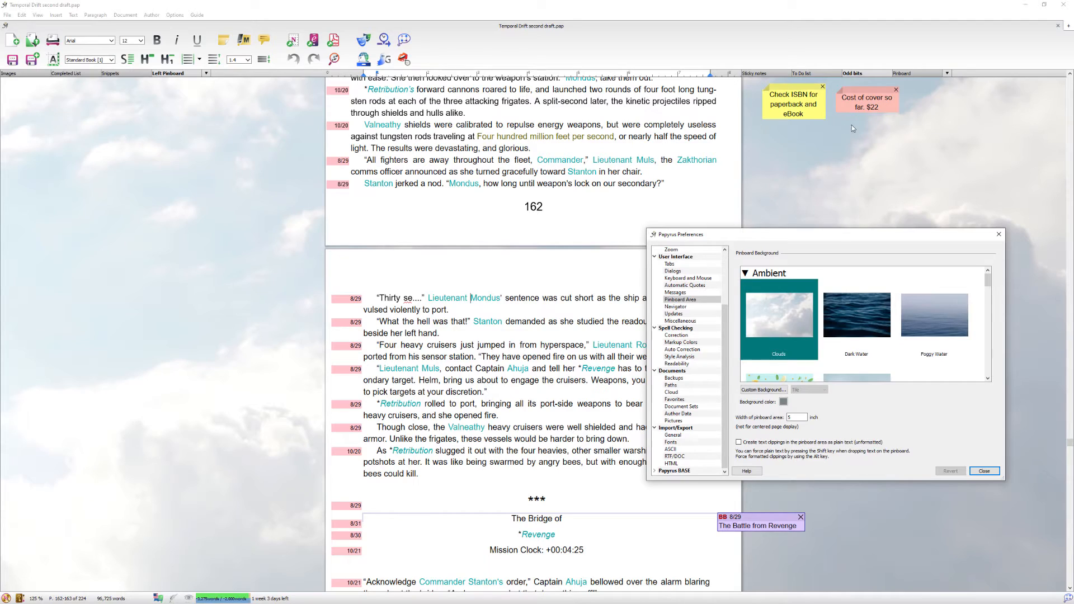
mouse_move(861, 173)
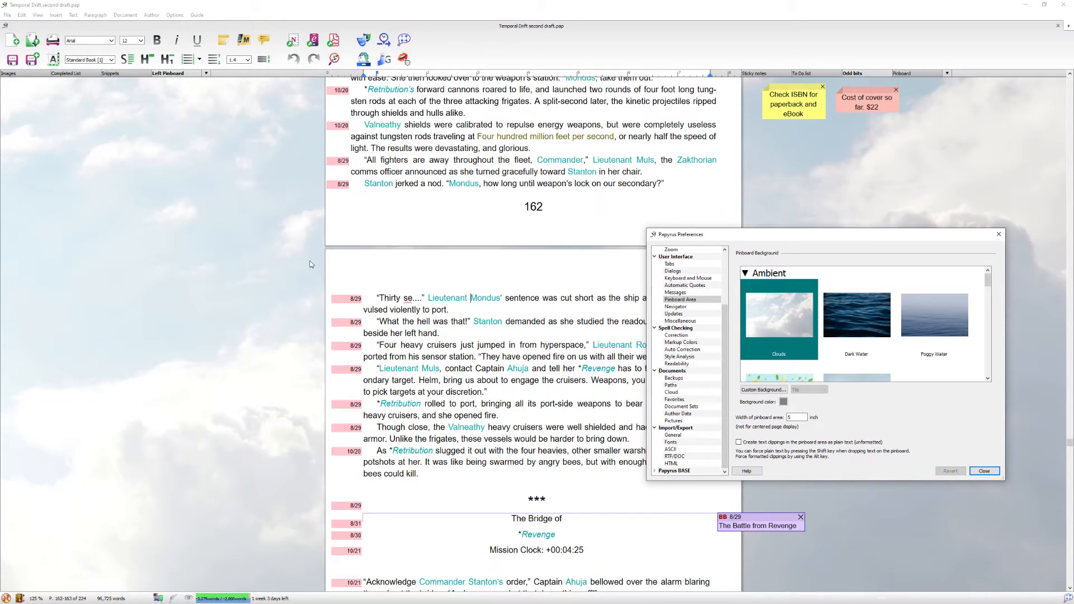
scroll("down", 3)
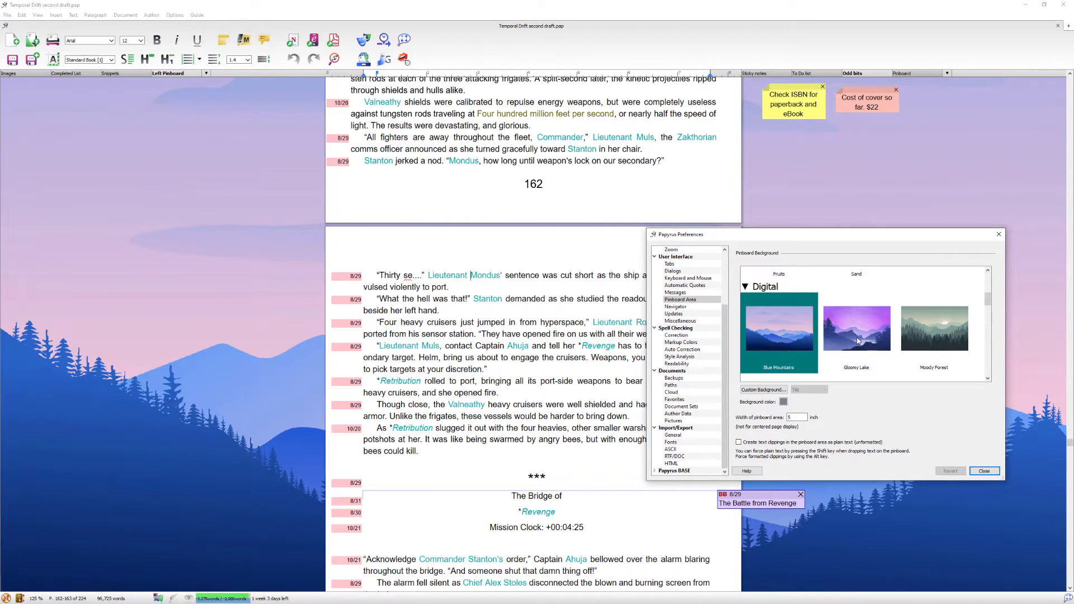
scroll("down", 3)
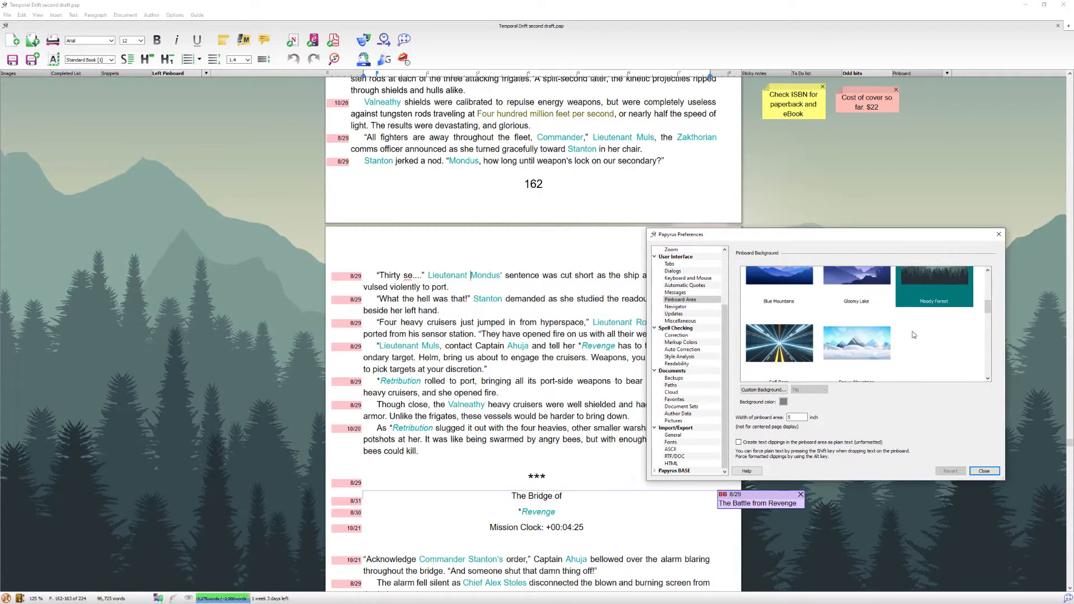
scroll("down", 3)
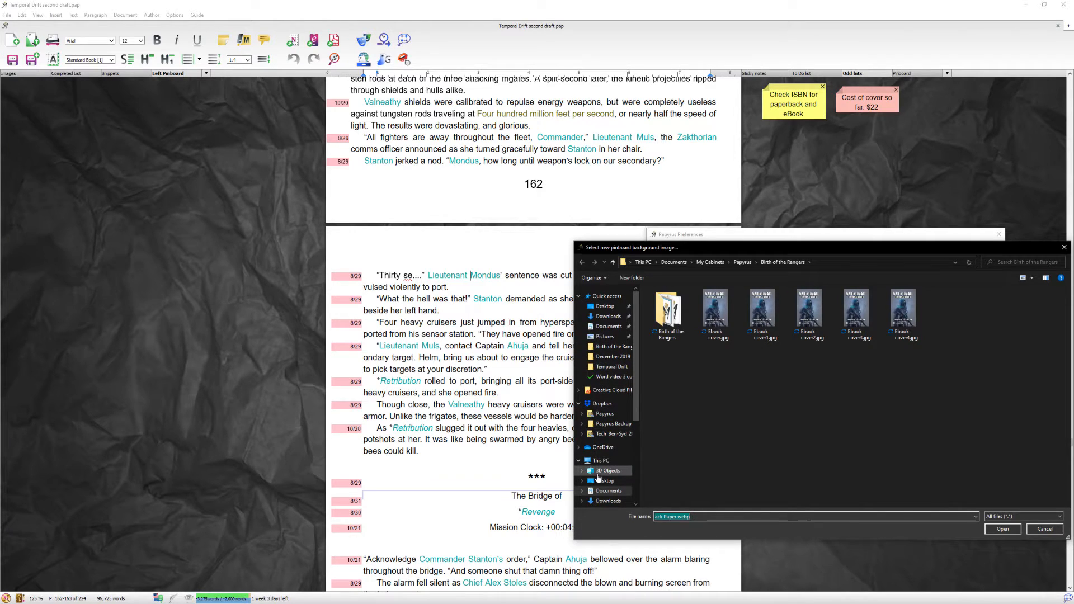
- Set Ebook cover4.jpg as the tiled pinboard background and close Preferences
left_click(902, 314)
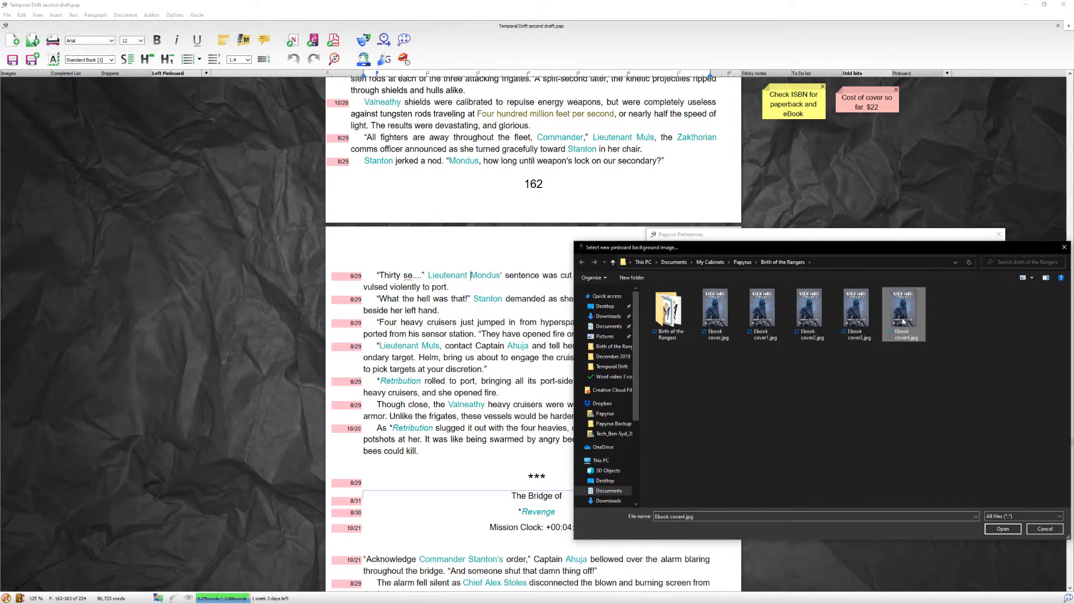
left_click(1001, 528)
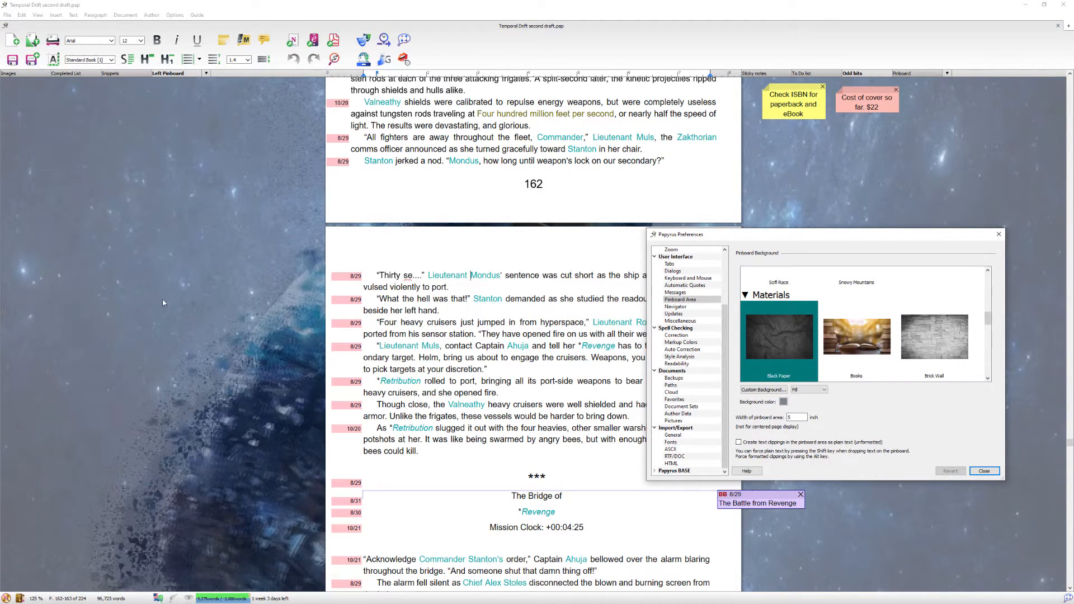
left_click(821, 389)
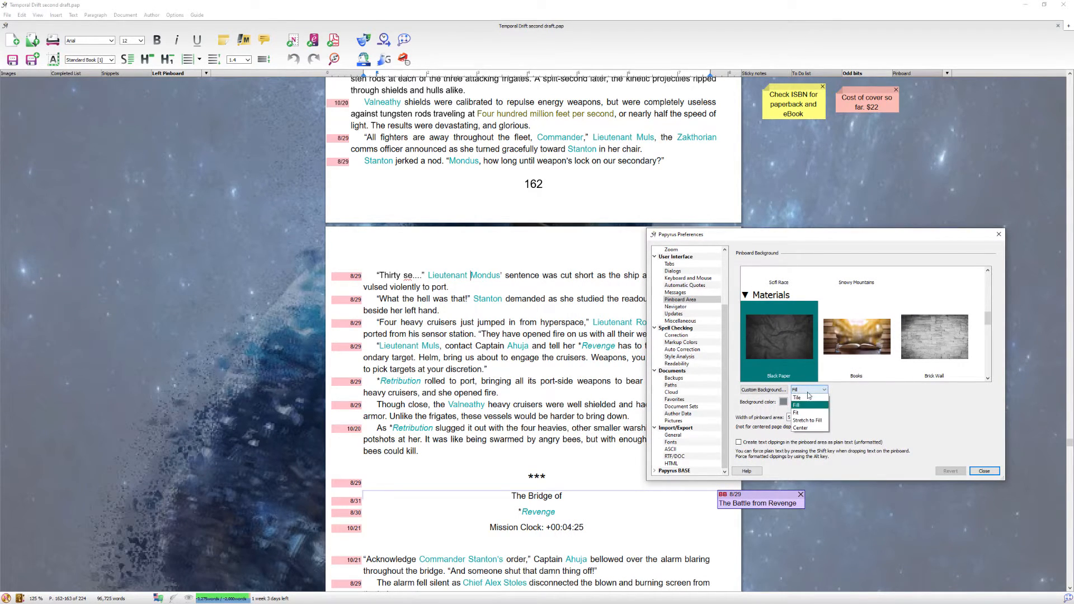
left_click(796, 397)
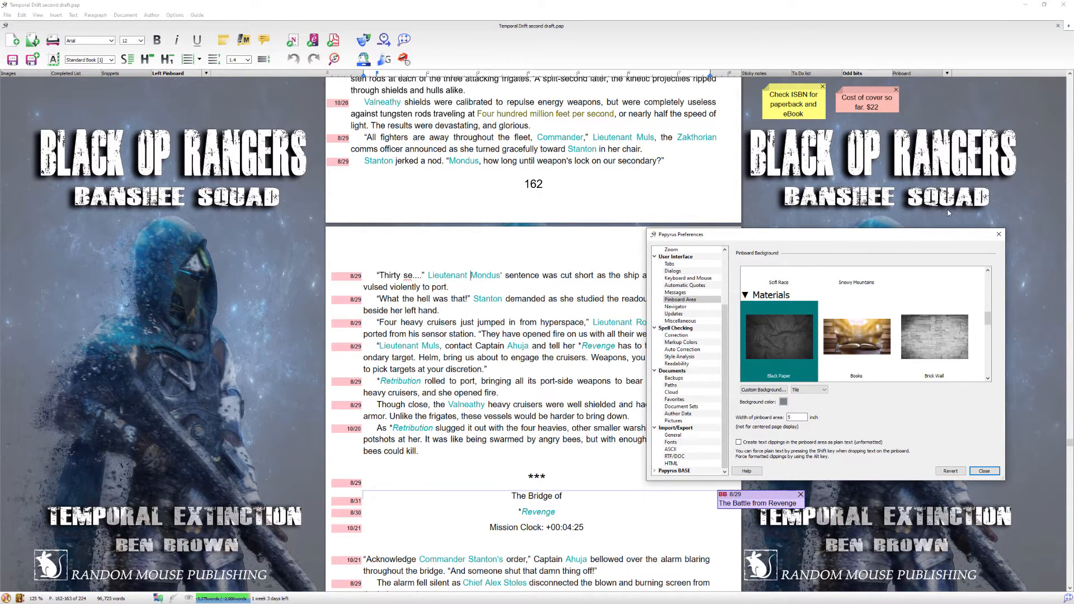
left_click(984, 471)
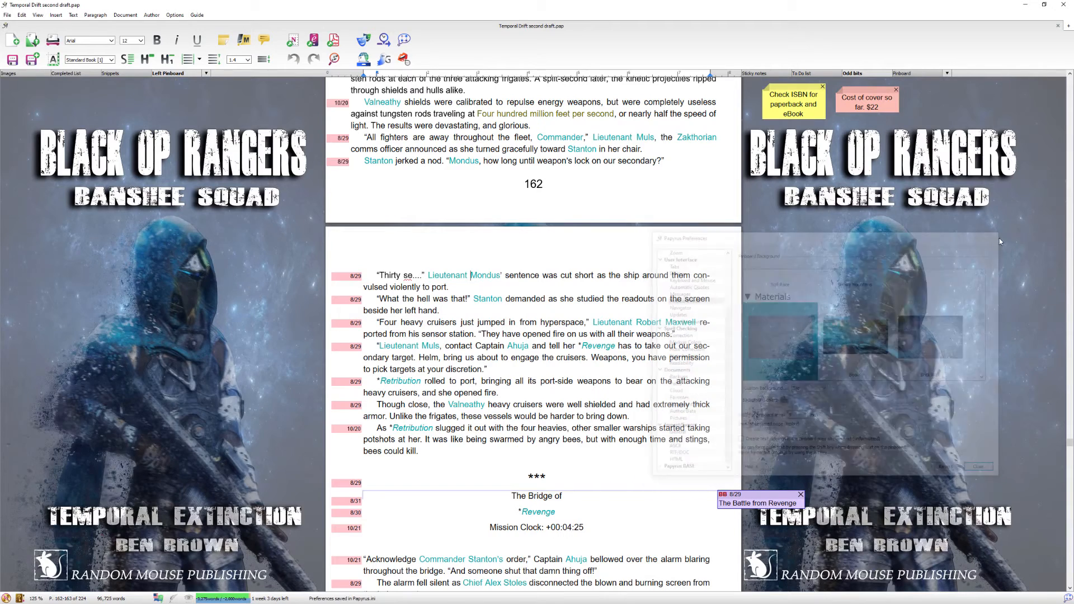
left_click(977, 466)
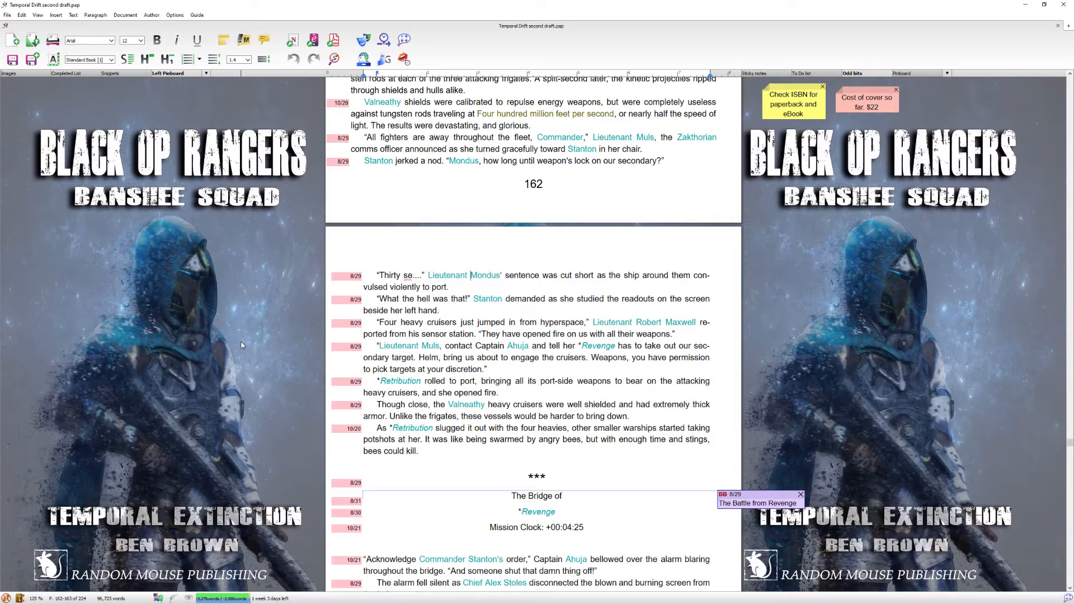
mouse_move(900, 324)
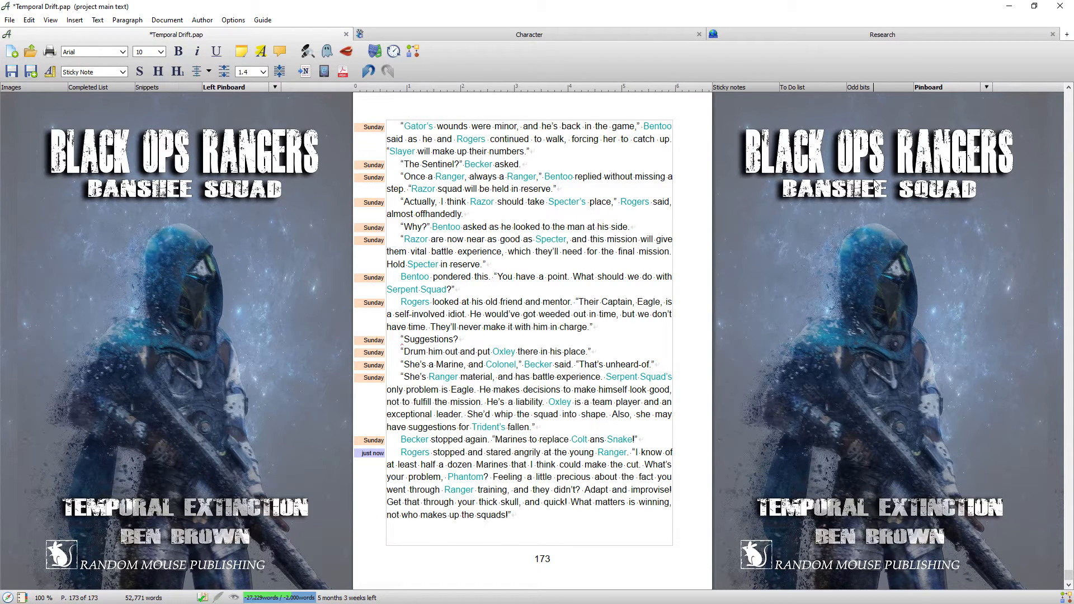
mouse_move(905, 116)
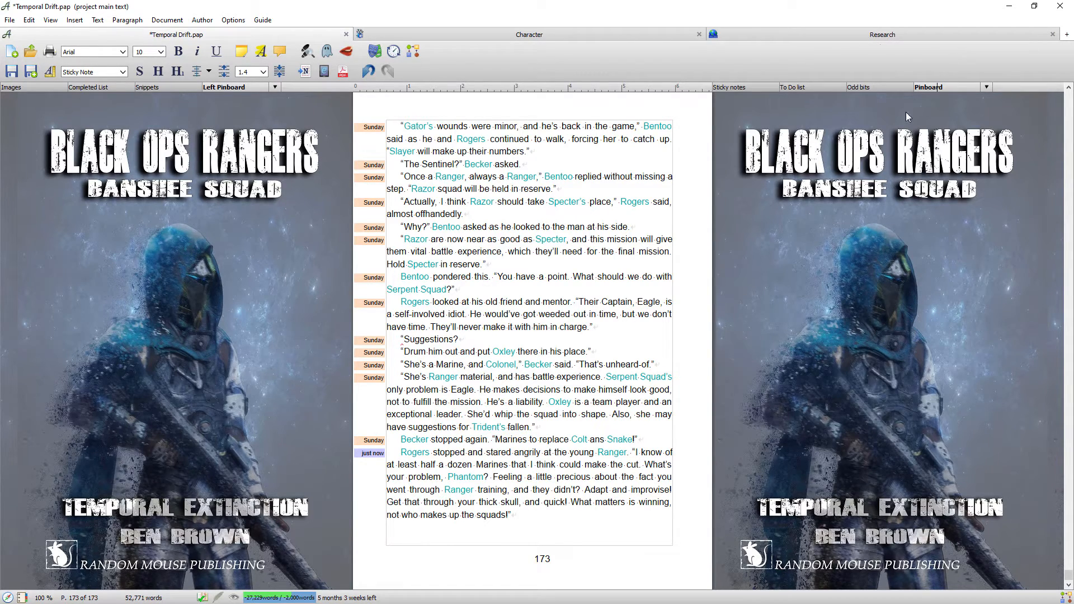
mouse_move(867, 91)
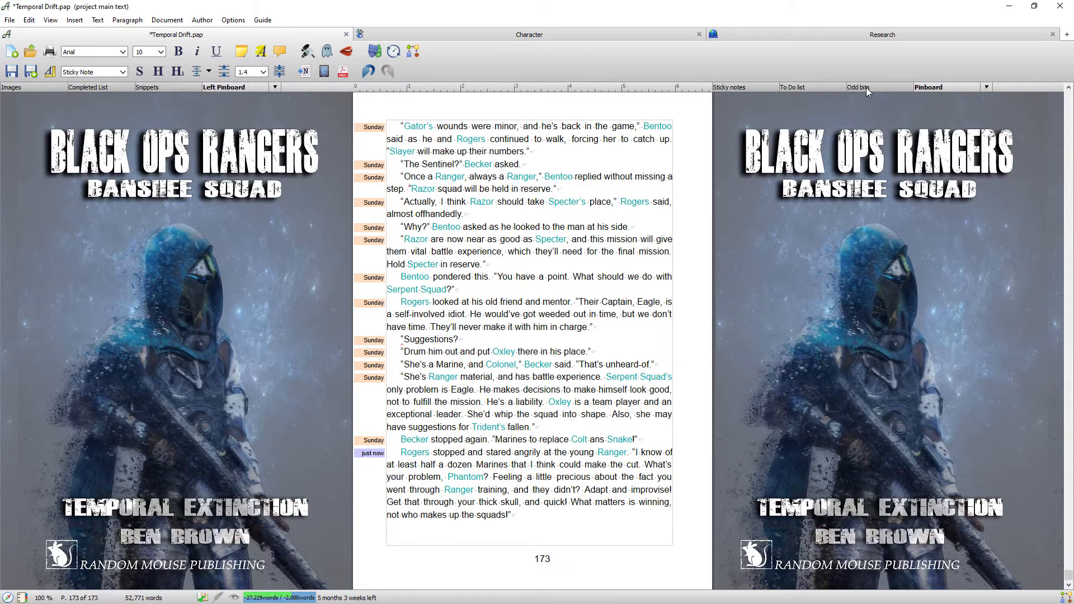
- Cycle the right pinboard to Sticky notes and the left pinboard back to Images
left_click(792, 87)
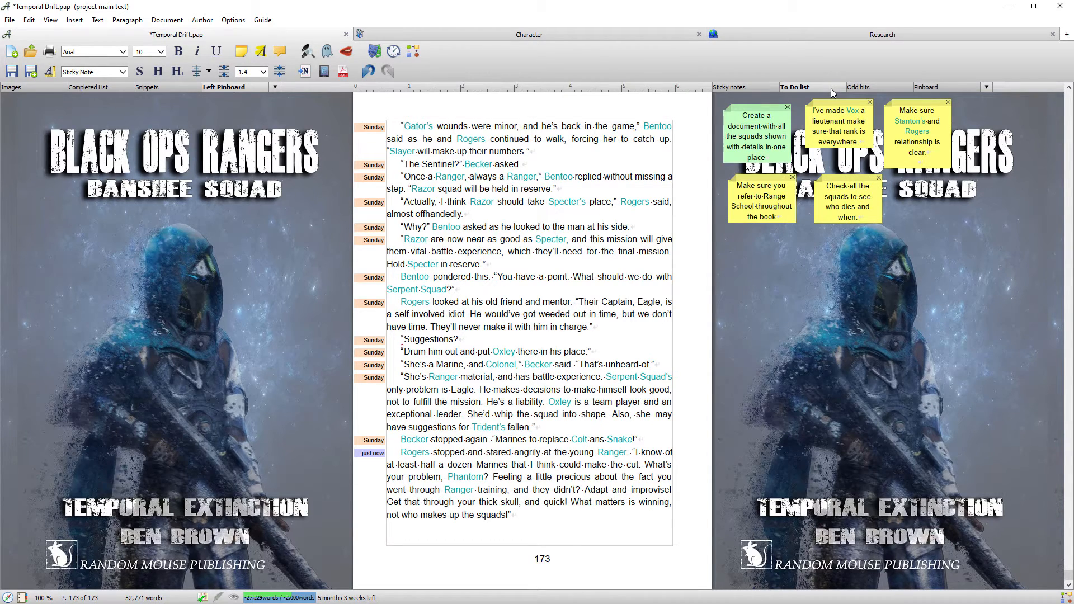
left_click(733, 87)
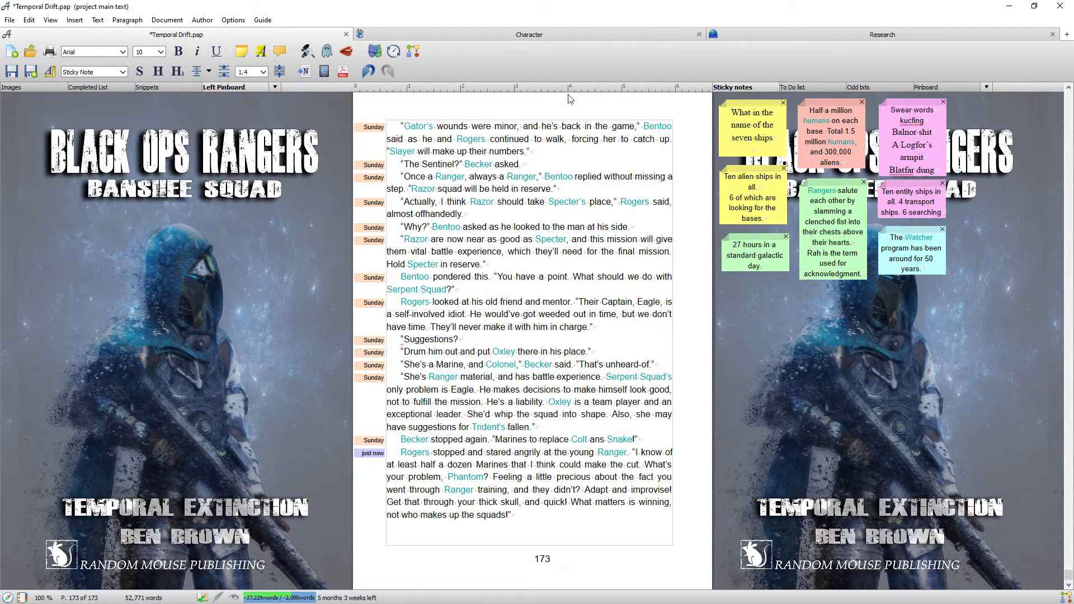
left_click(88, 87)
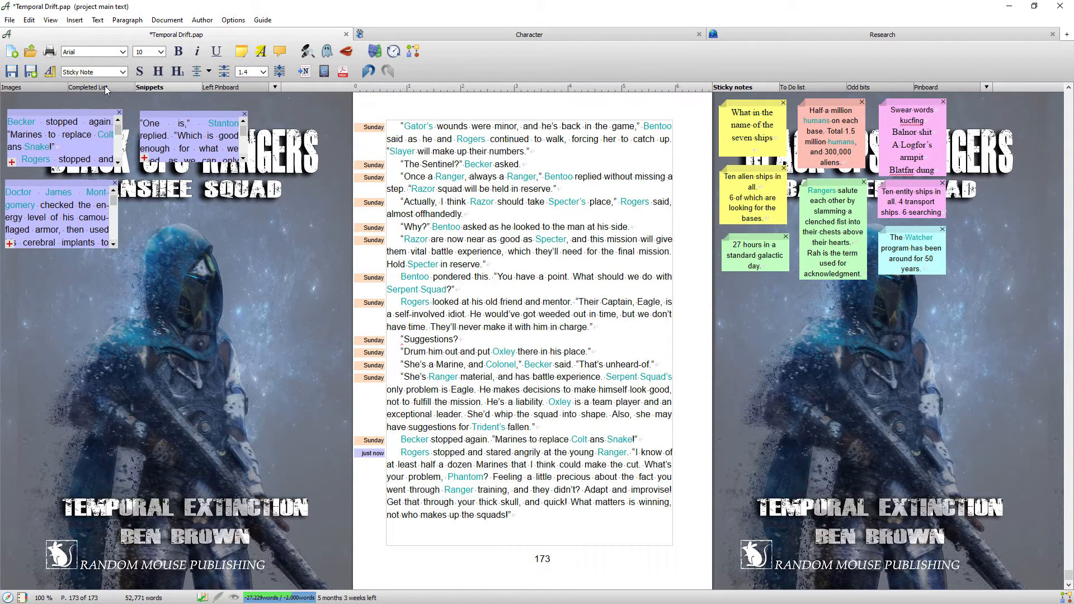
left_click(14, 87)
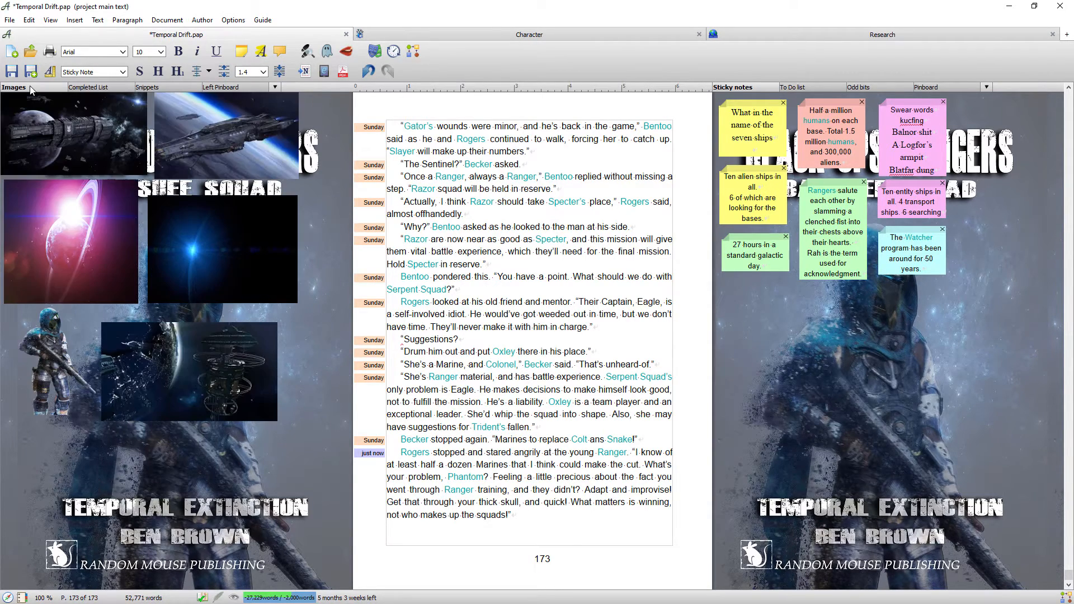